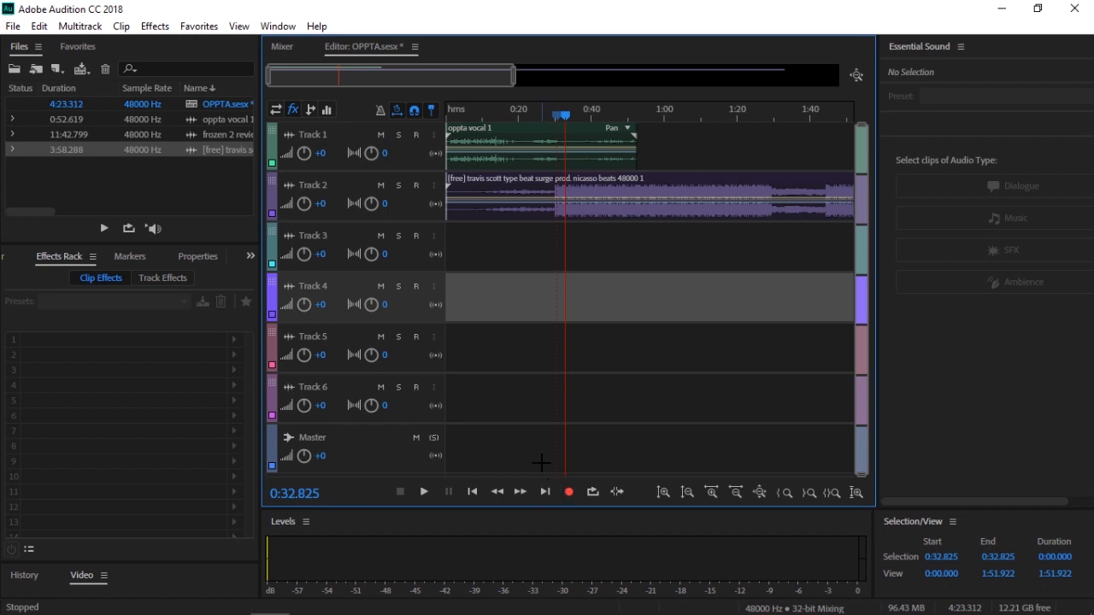
mouse_move(523, 91)
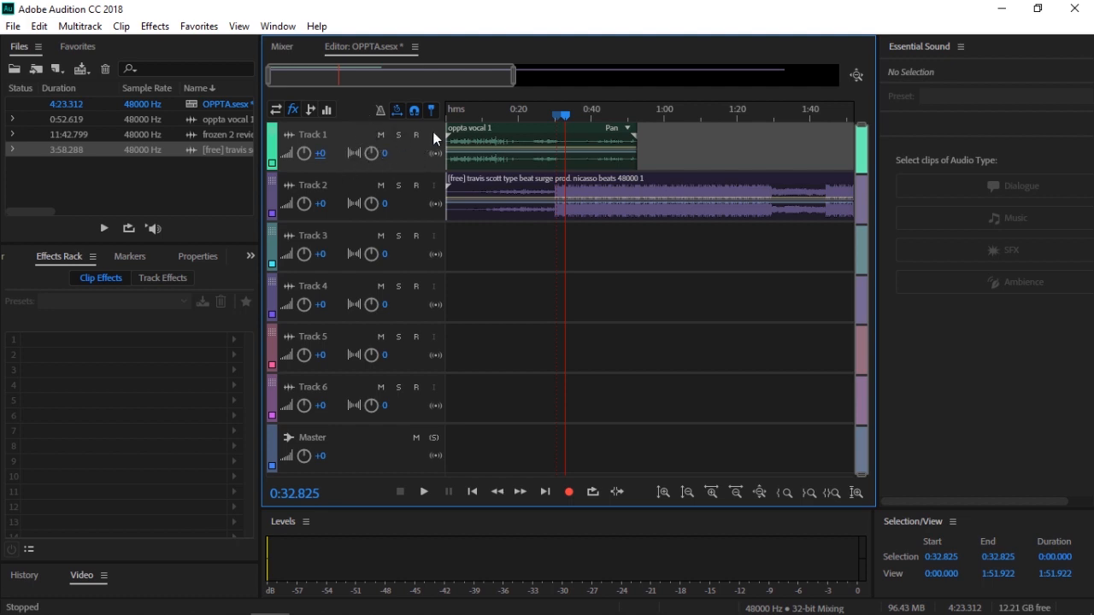
Select the oppta vocal 1 clip on Track 1 after moving it to about 0:30
click(448, 116)
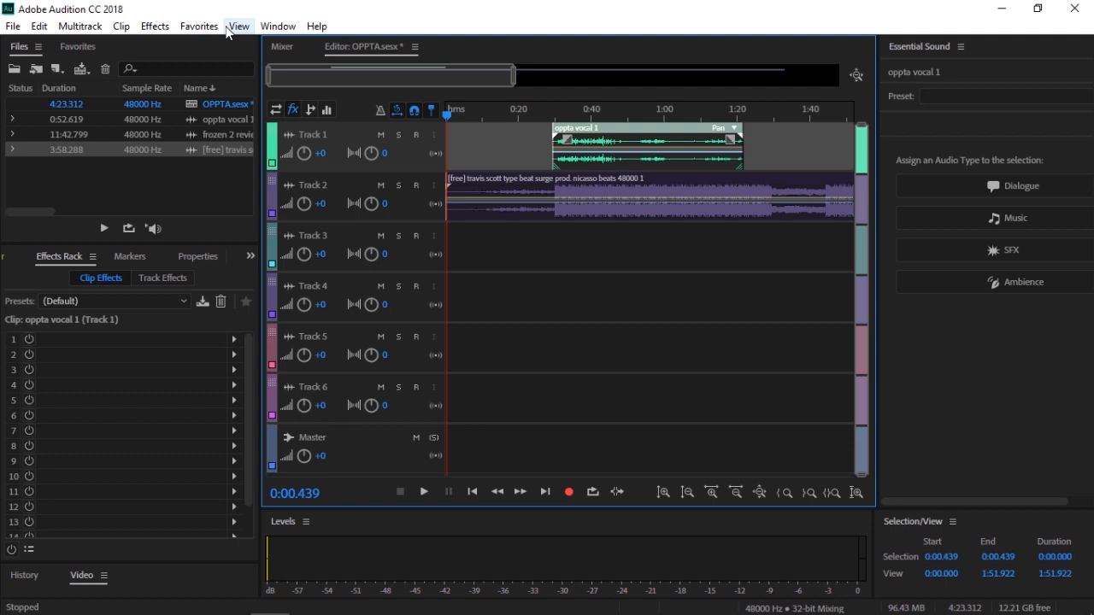
Add a Vocal Enhancer from Effects > Special as the clip's first rack effect
click(154, 26)
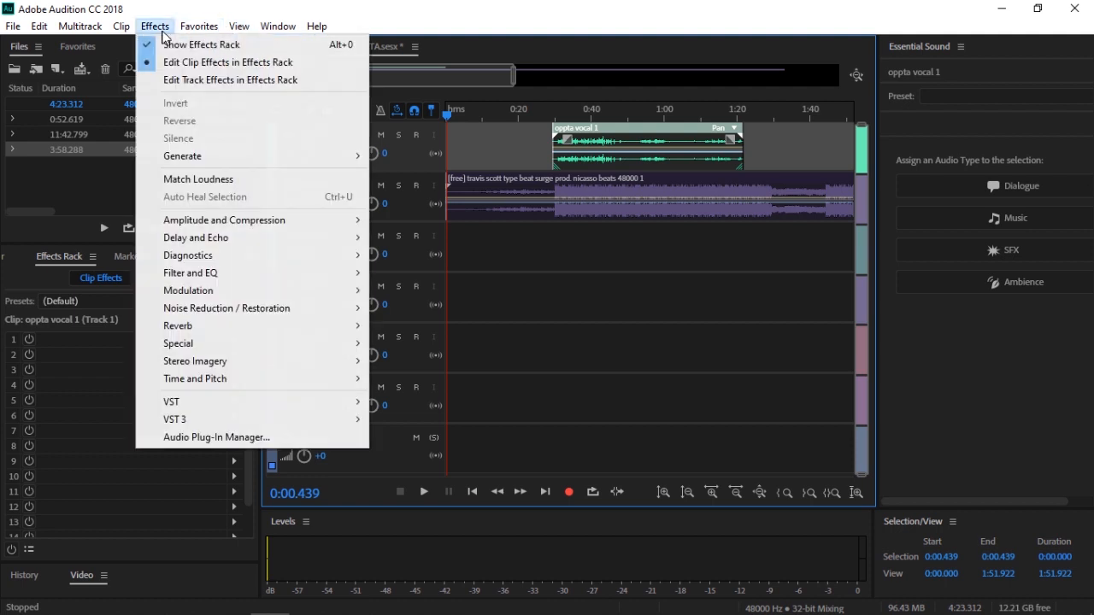
mouse_move(195, 379)
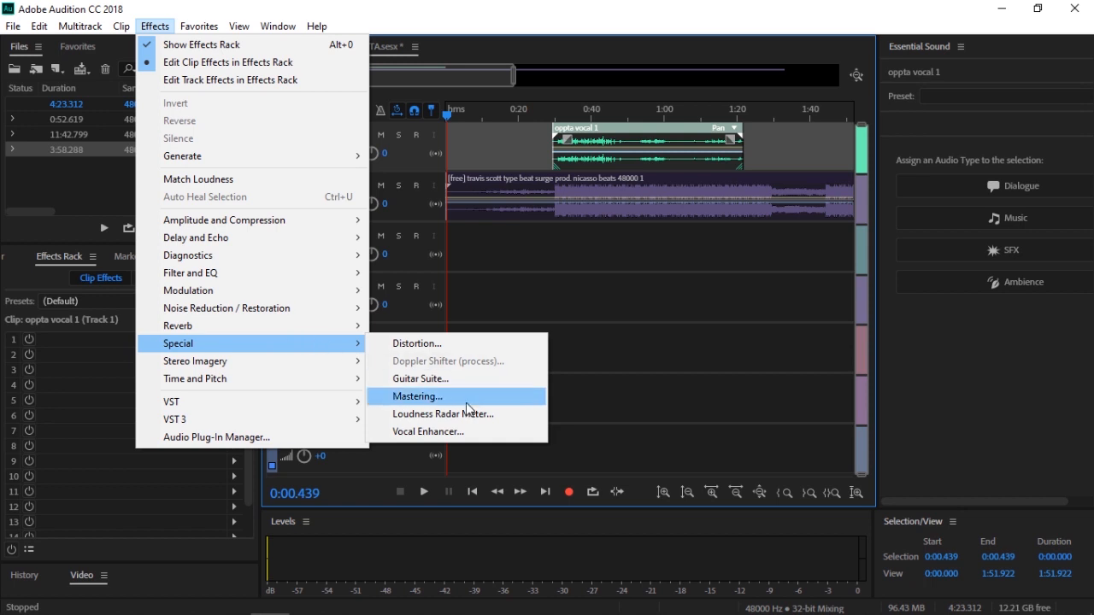
click(427, 431)
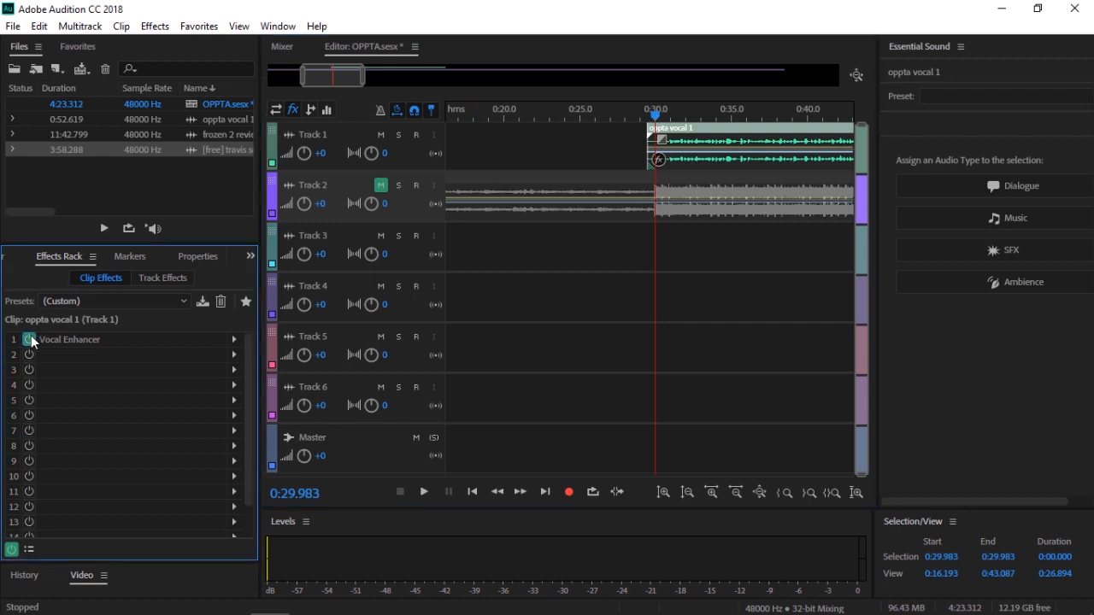
click(154, 26)
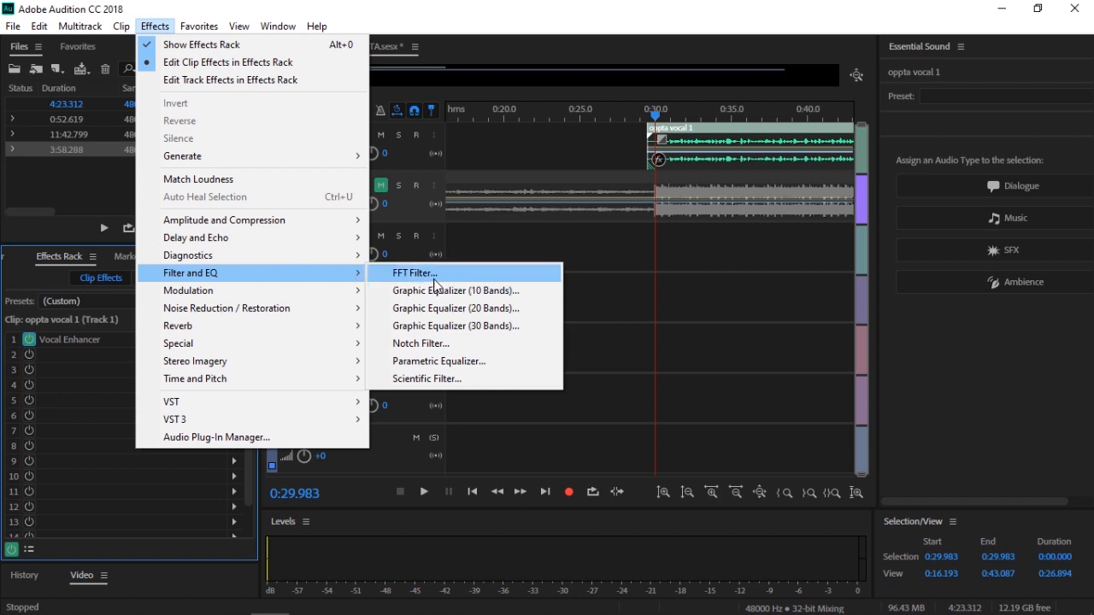
Add an FFT Filter with the Rap Vocals preset and set playback just after 0:30
click(414, 273)
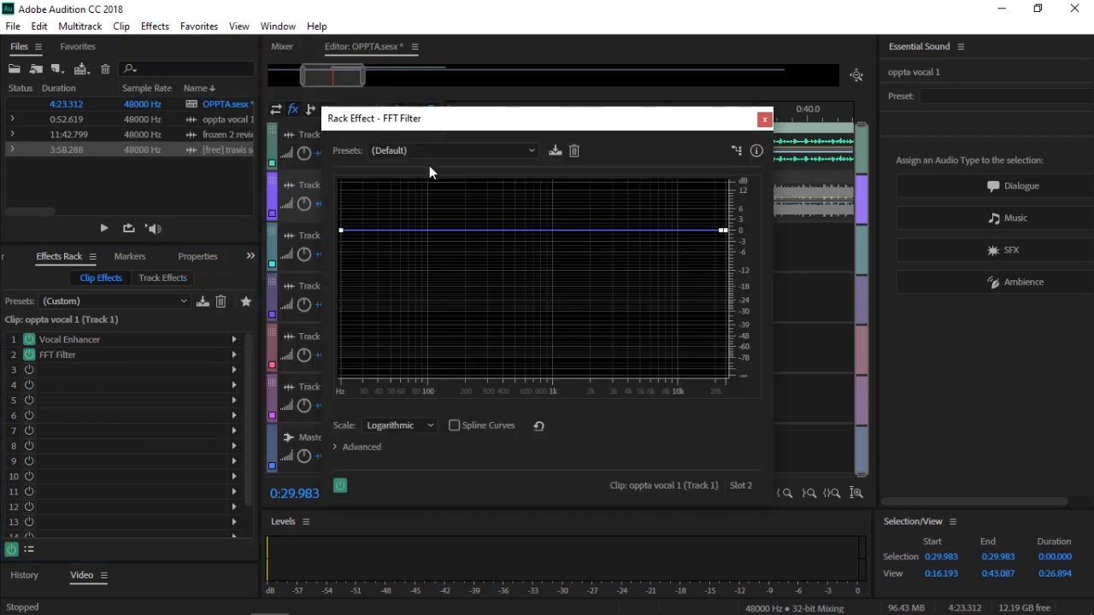
click(453, 150)
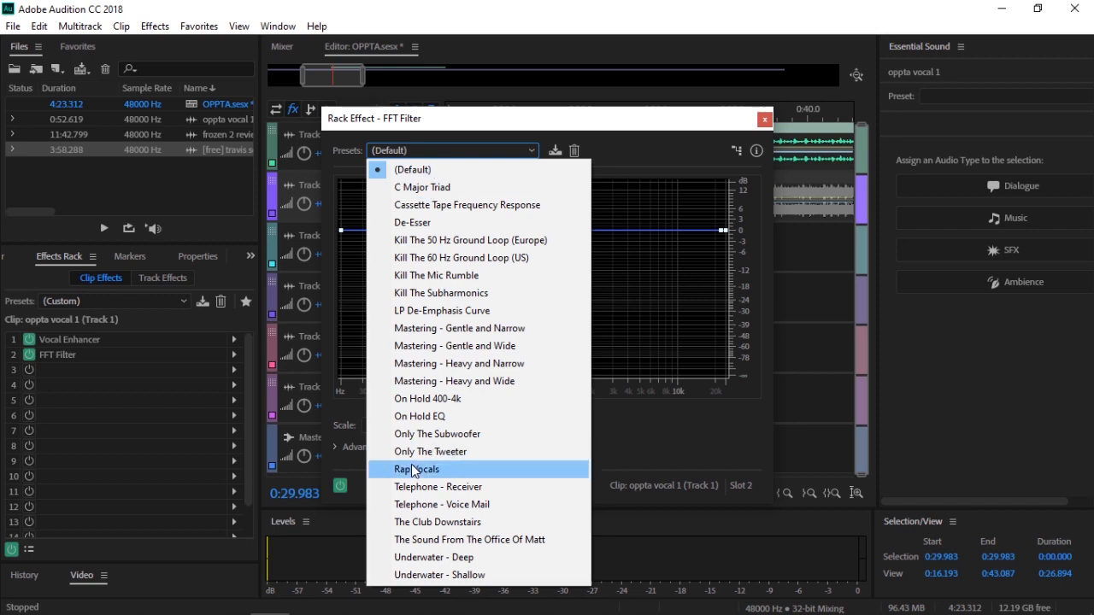
click(417, 469)
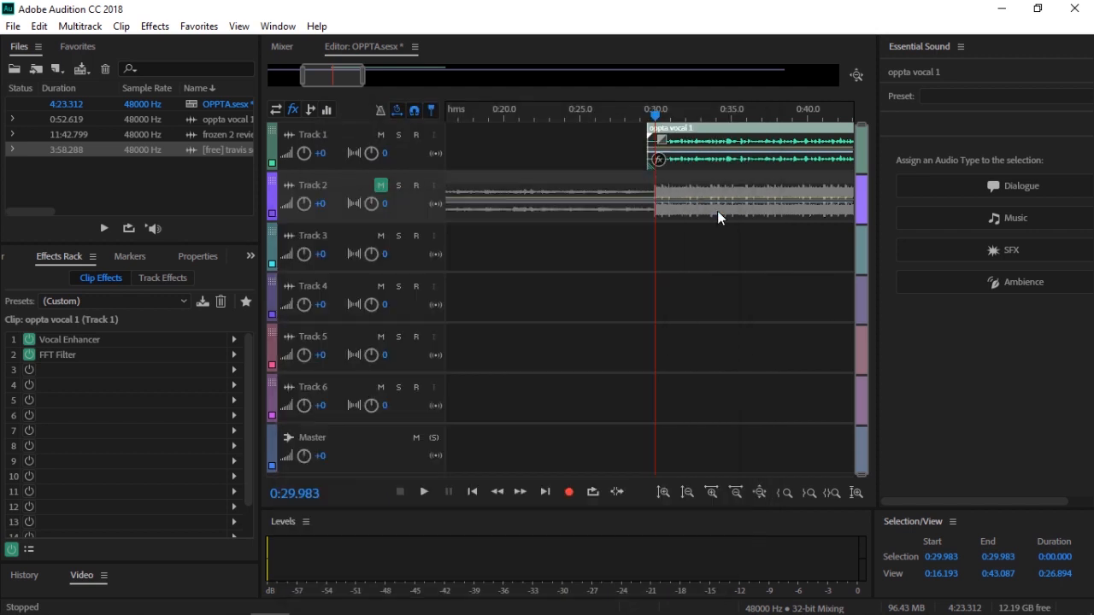
click(424, 492)
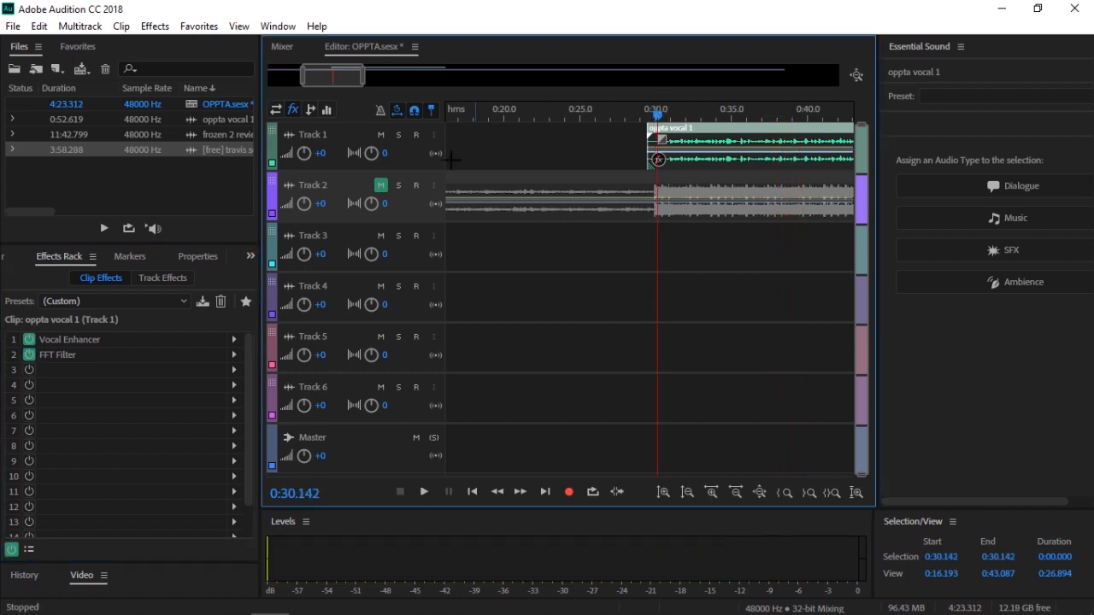
mouse_move(154, 26)
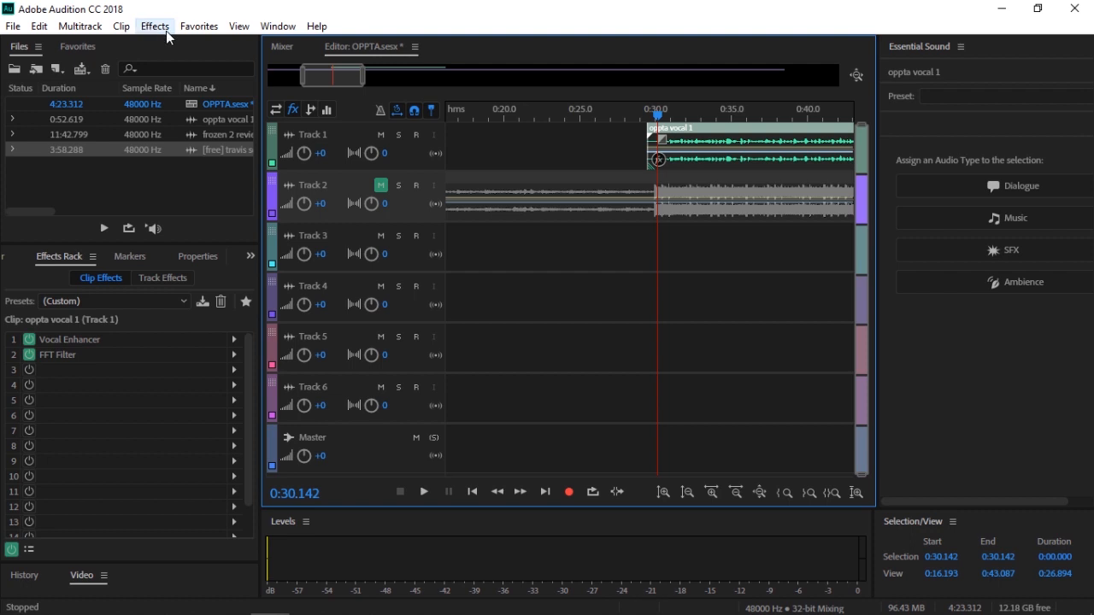
Add a Multiband Compressor from Amplitude and Compression as the third effect
click(153, 26)
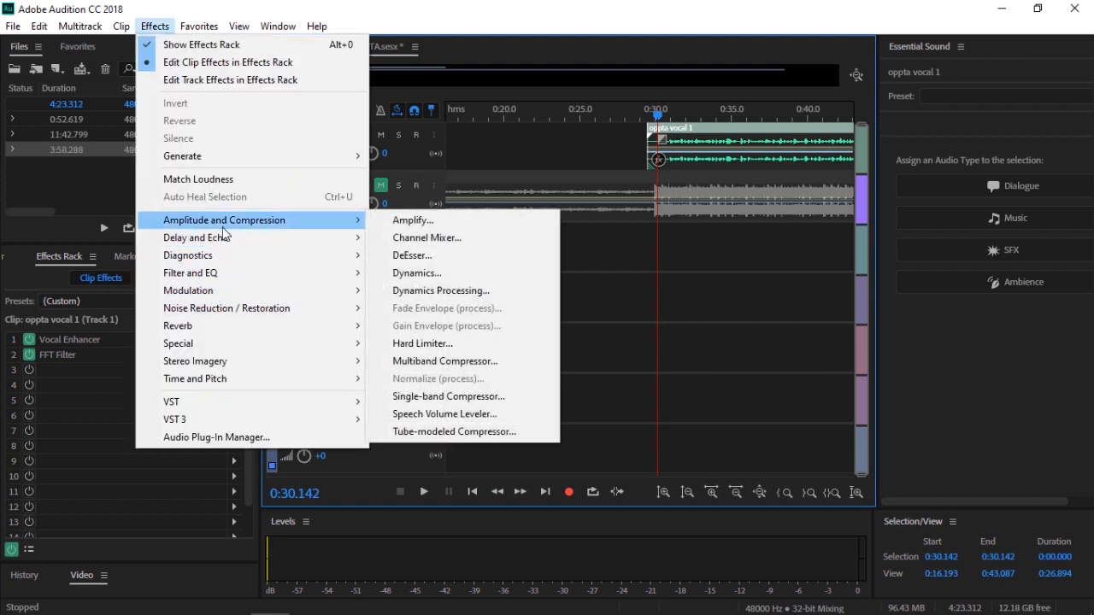
mouse_move(445, 360)
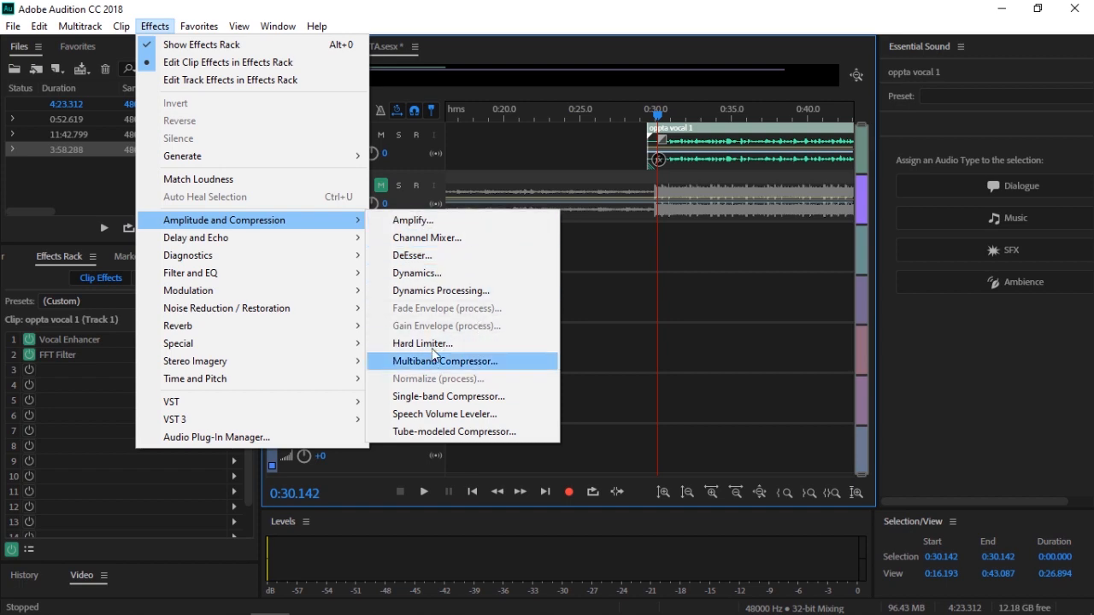
mouse_move(444, 364)
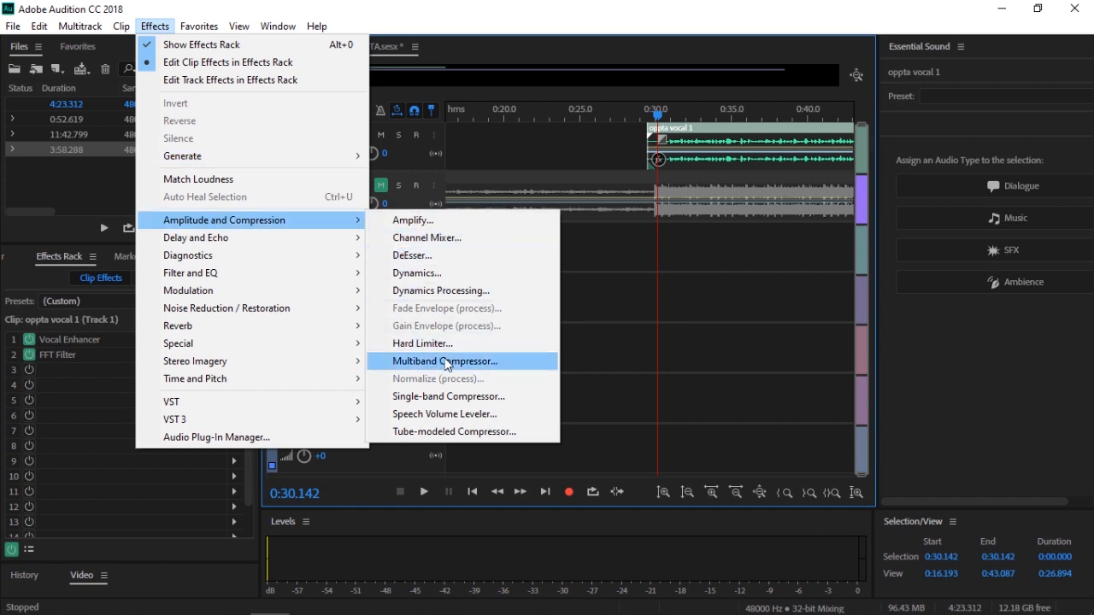
click(444, 361)
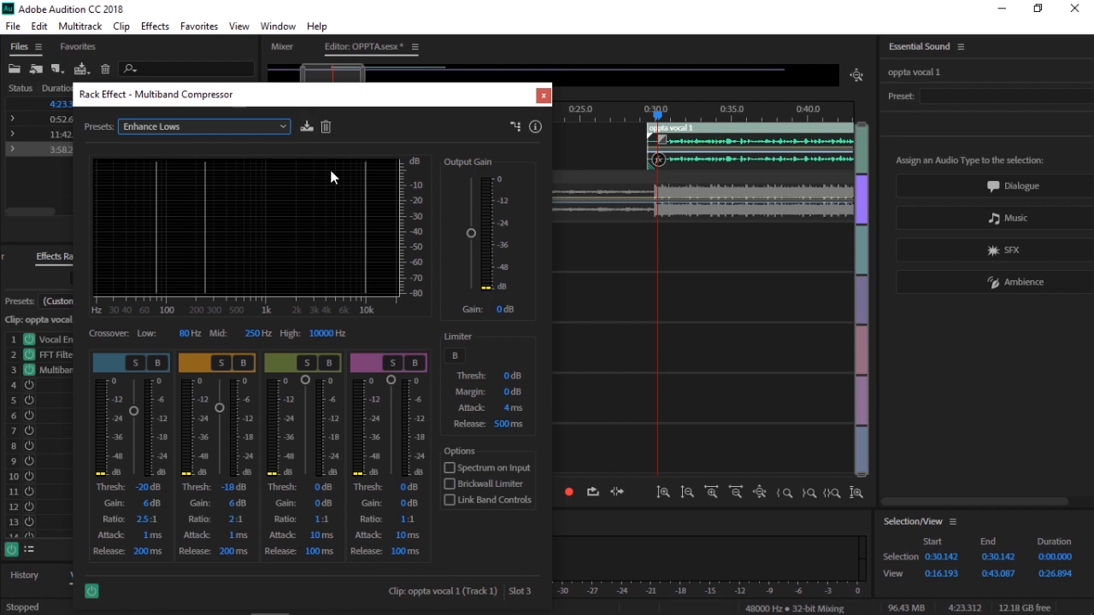
Play the vocal and audition Broadcast, Classical Master and Toy compressor presets
click(568, 493)
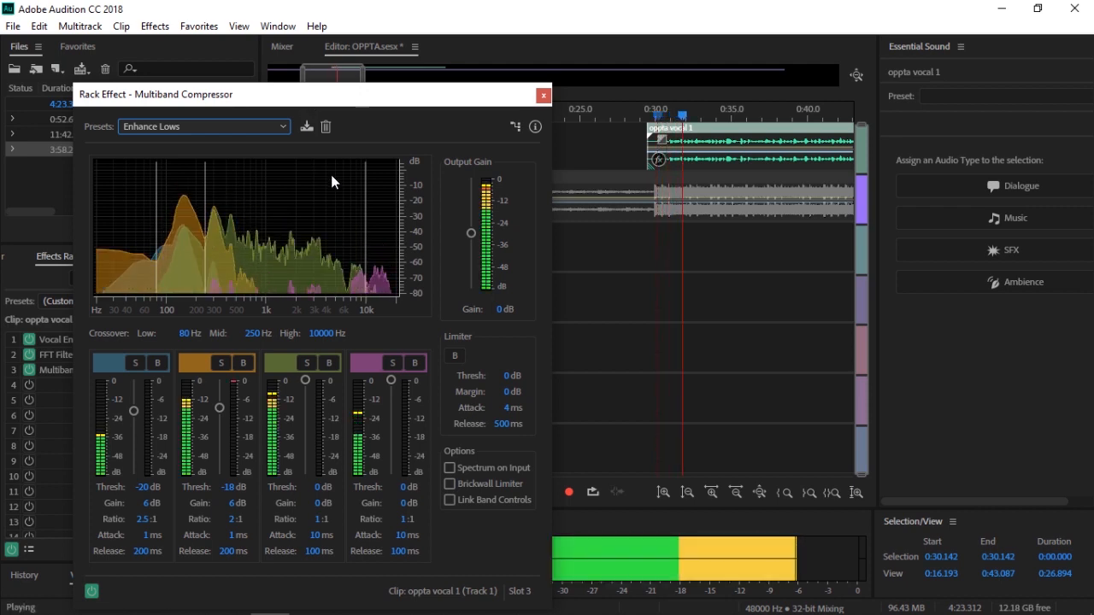
click(202, 126)
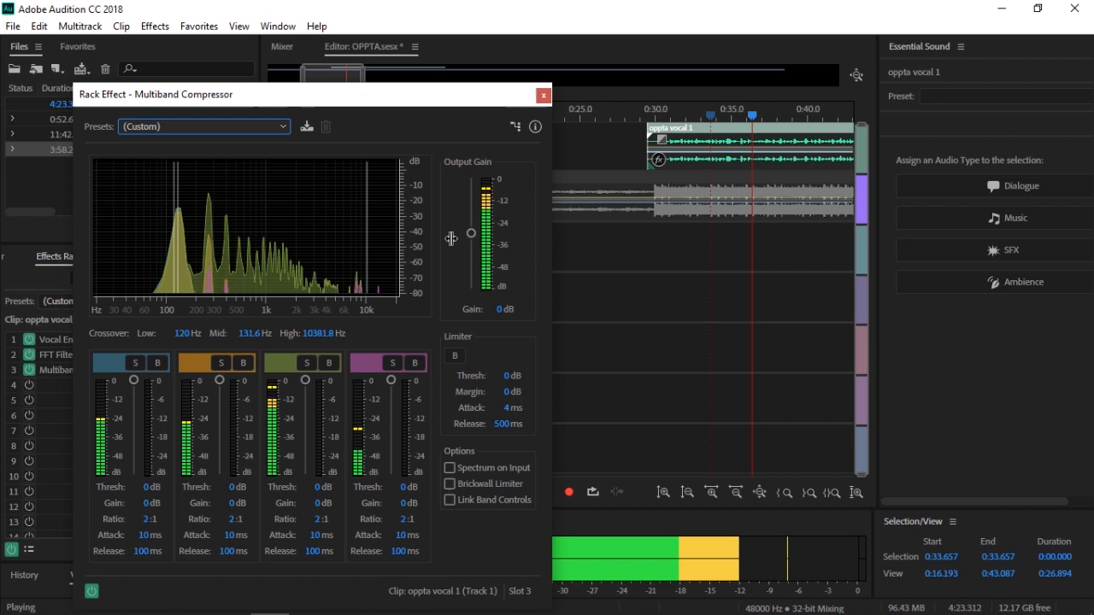
drag(472, 232, 475, 225)
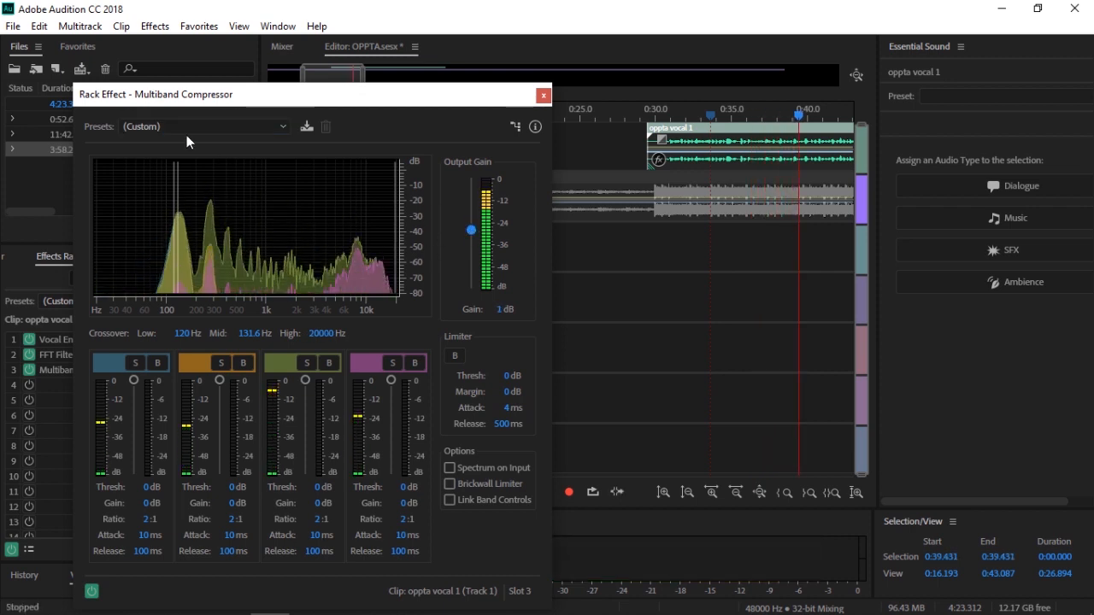
click(203, 126)
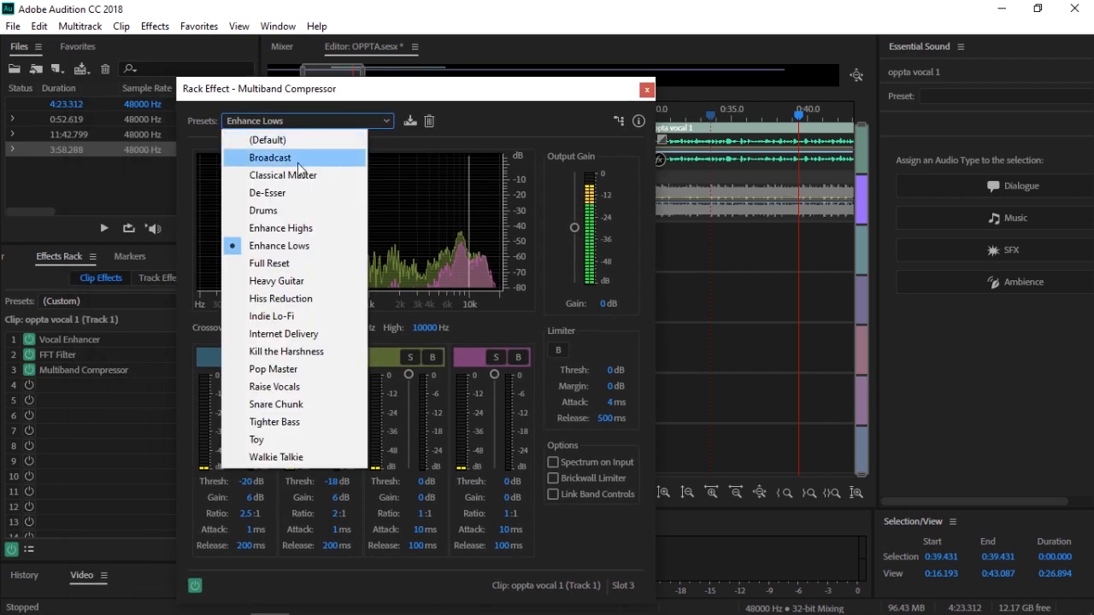
click(270, 157)
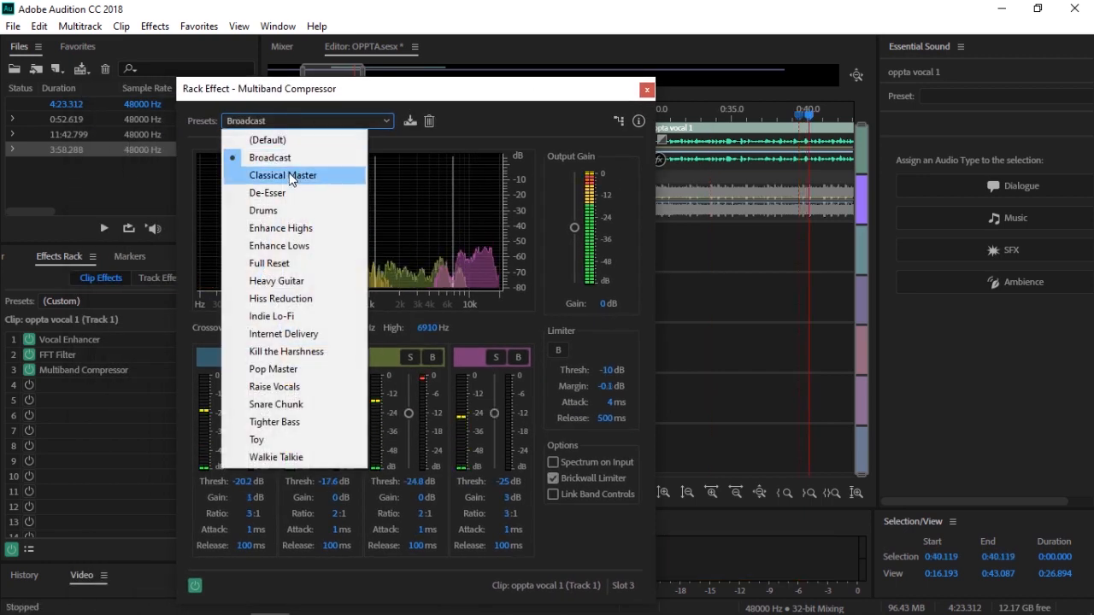
click(284, 174)
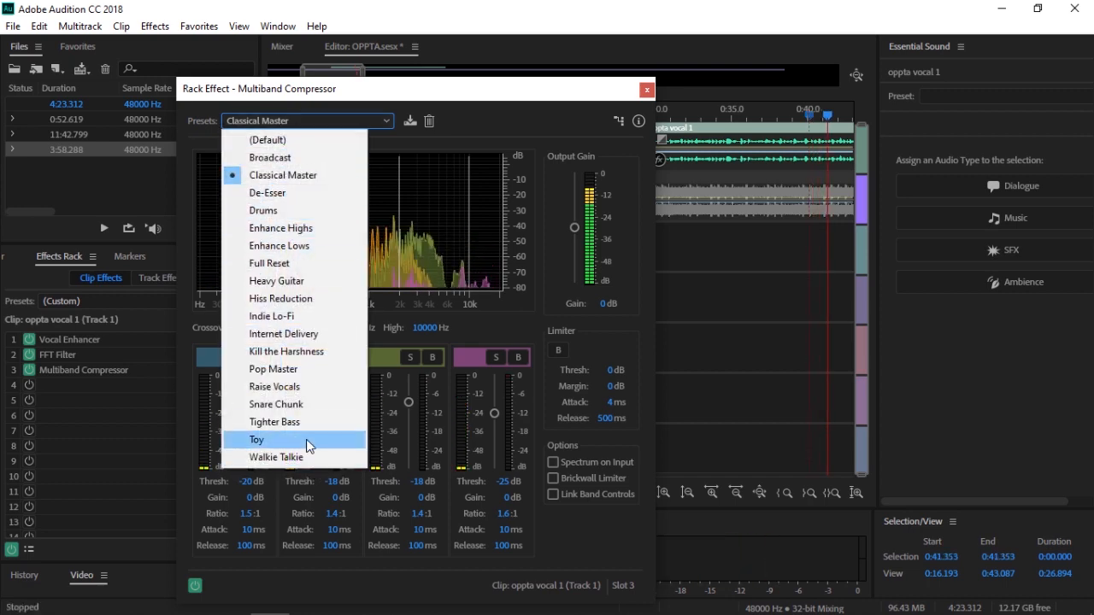
click(256, 439)
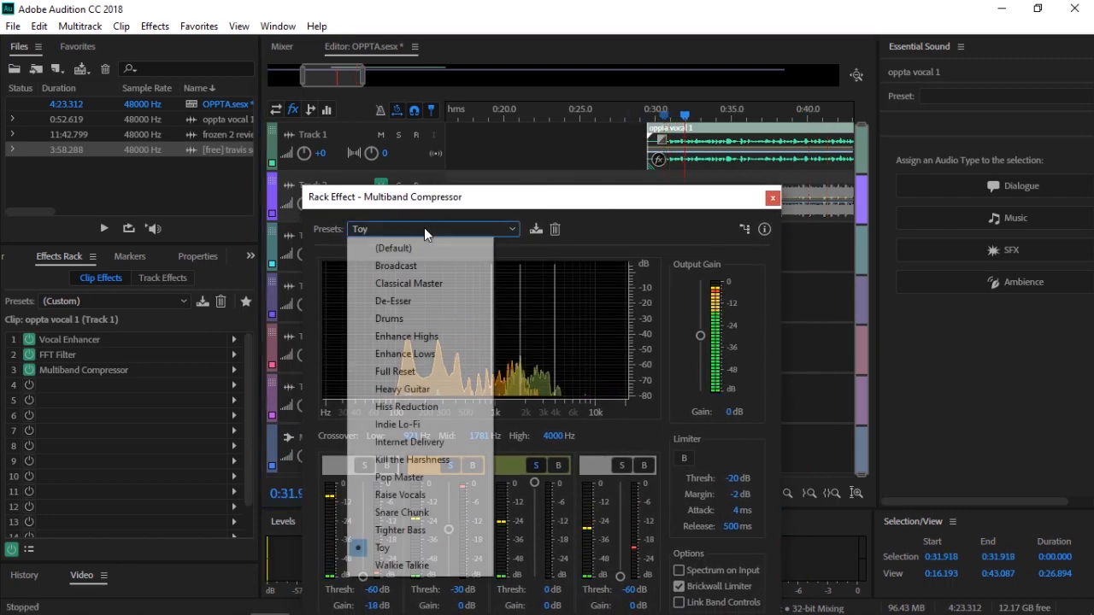
Return the Multiband Compressor to (Default) and close its settings
click(393, 248)
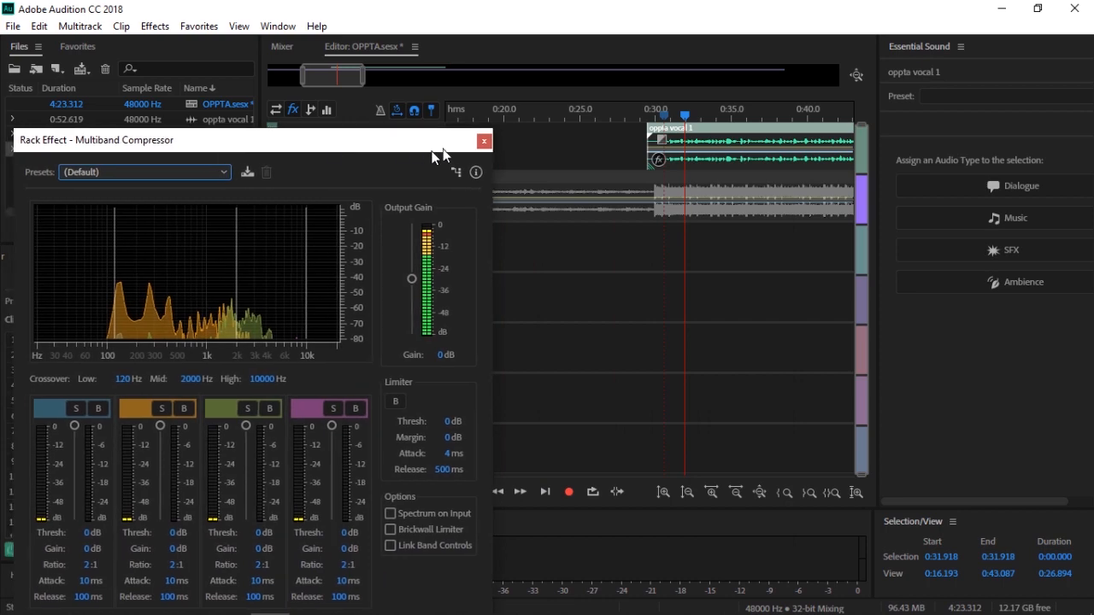
click(484, 140)
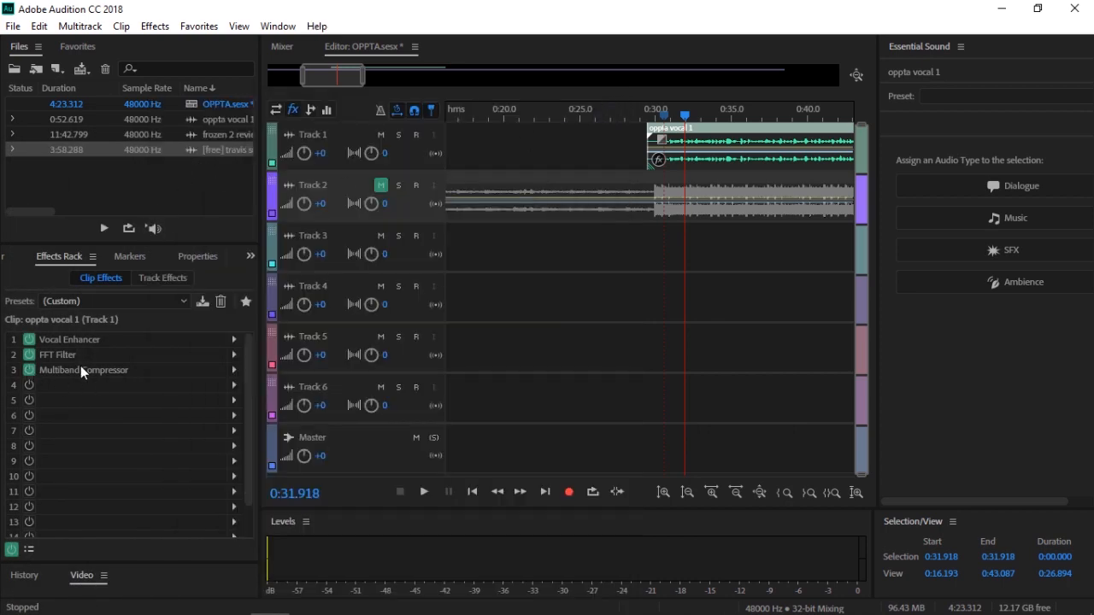
Reopen the FFT Filter, apply the Rap Vocals curve during playback, then close the settings
click(60, 353)
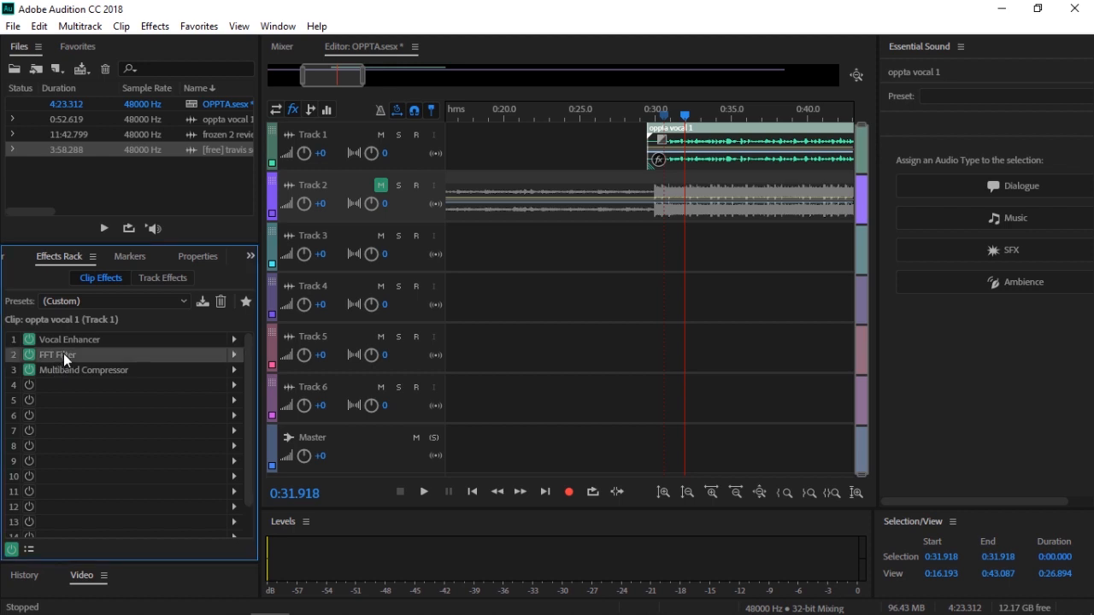
double_click(58, 354)
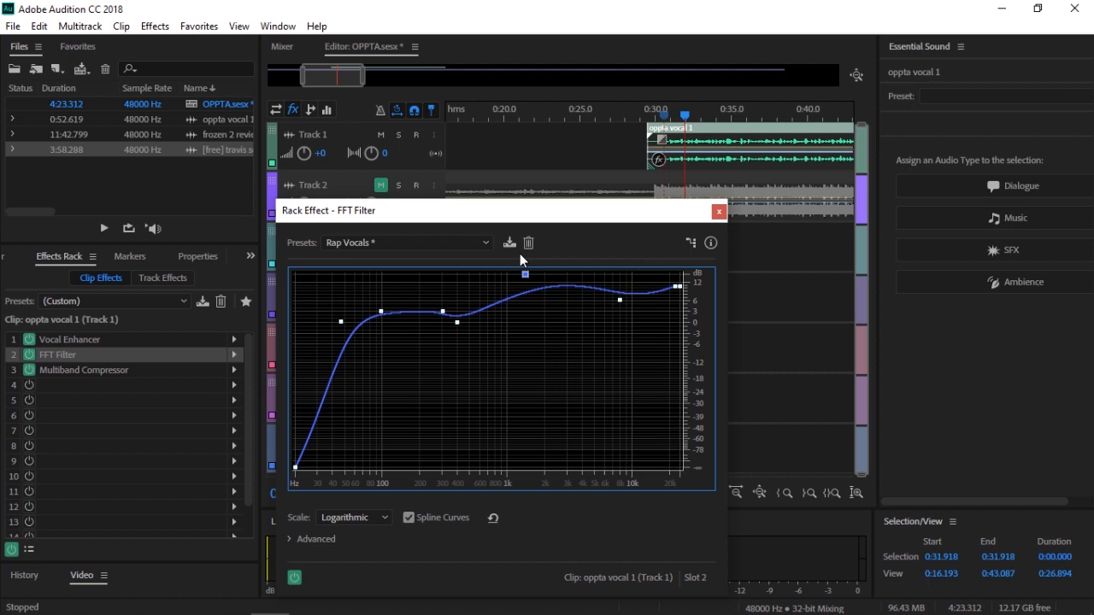
click(102, 229)
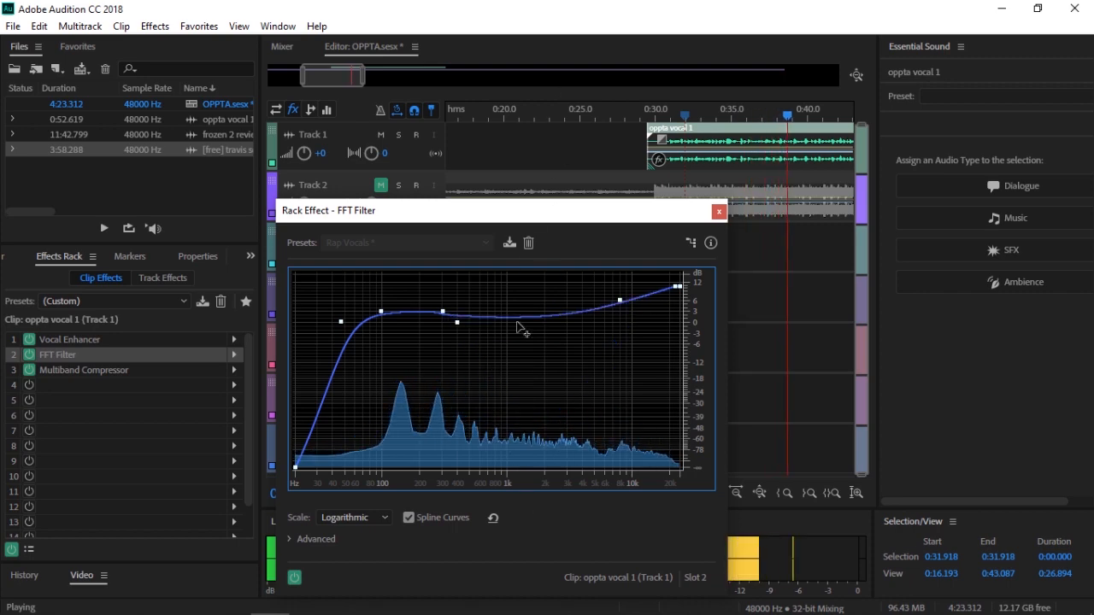
click(486, 242)
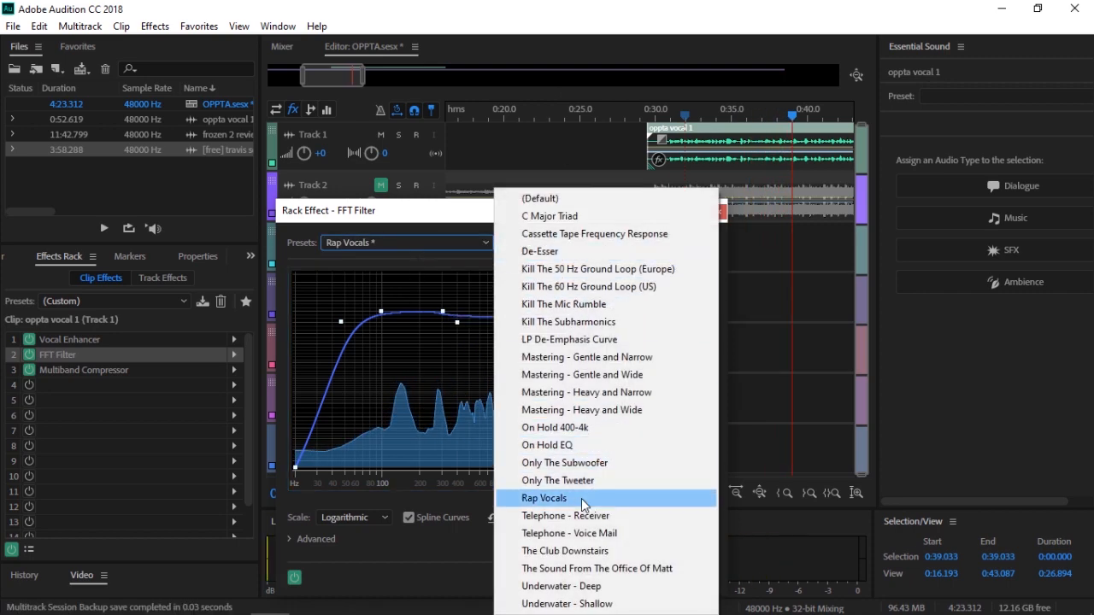
click(543, 499)
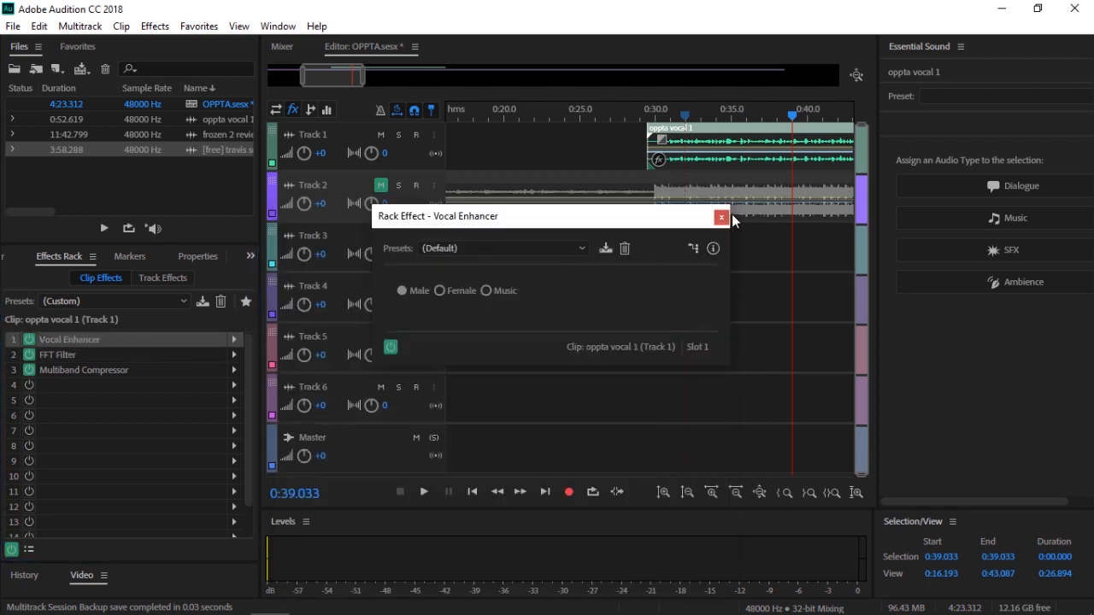
click(154, 25)
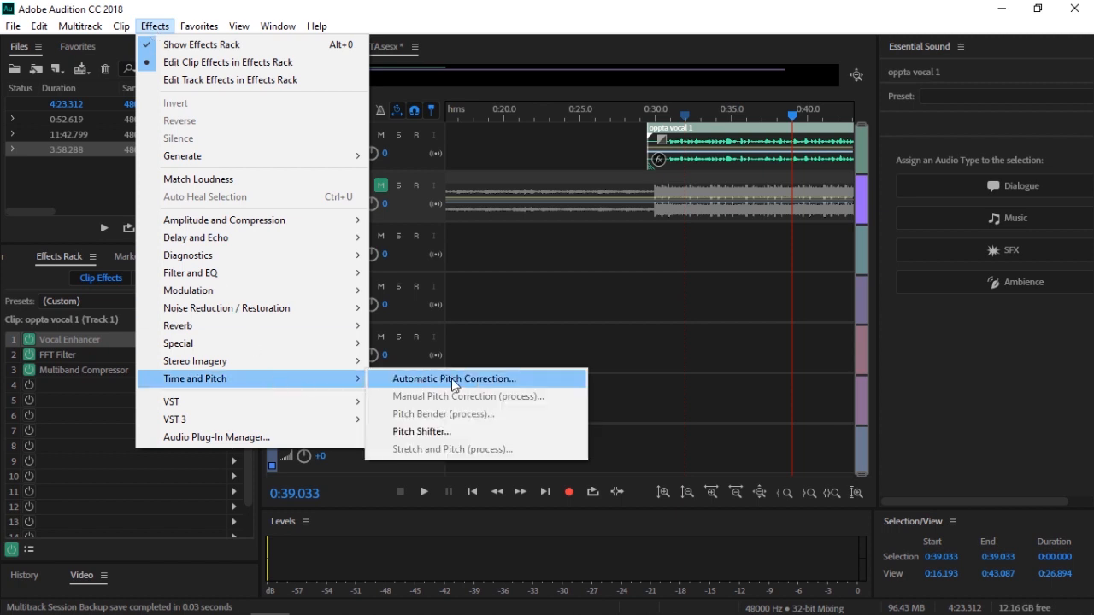
Add Automatic Pitch Correction, audition it from the vocal start, and choose Subtle Vocal Correction
click(455, 378)
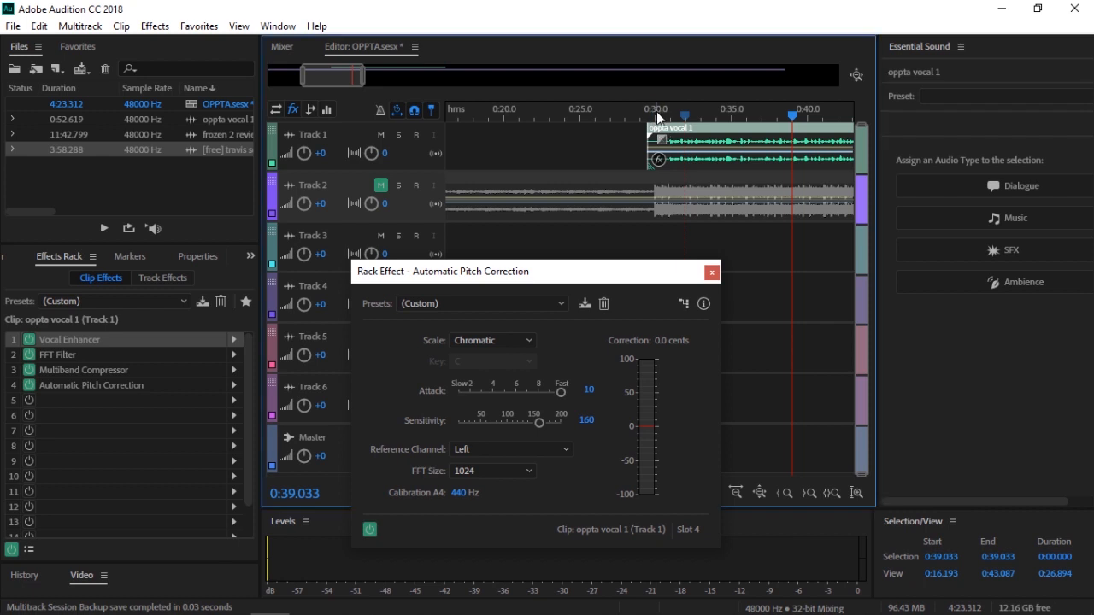
click(658, 120)
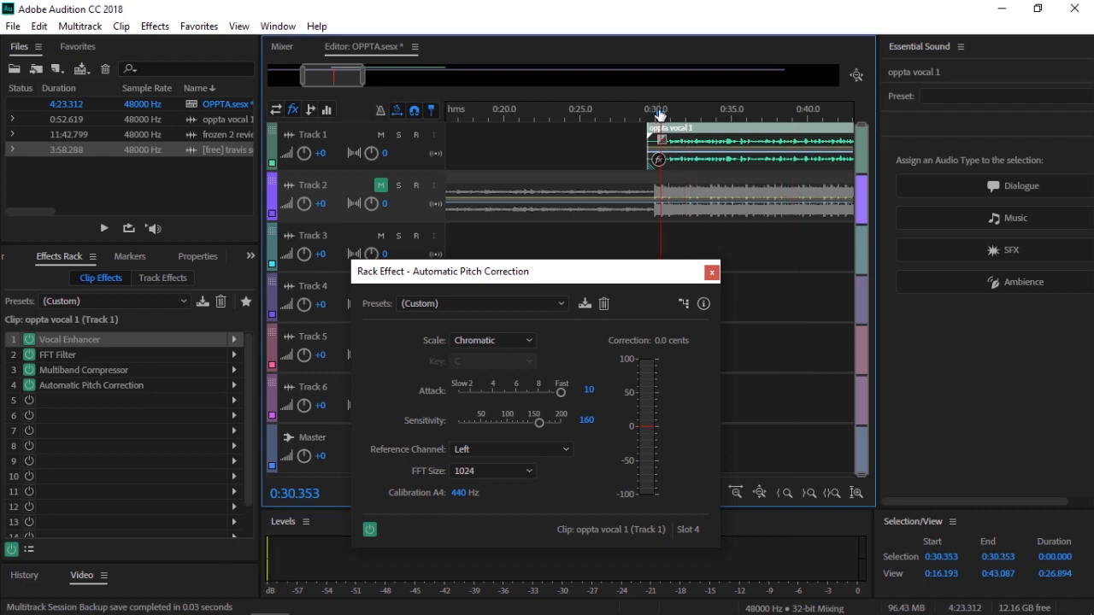
click(482, 304)
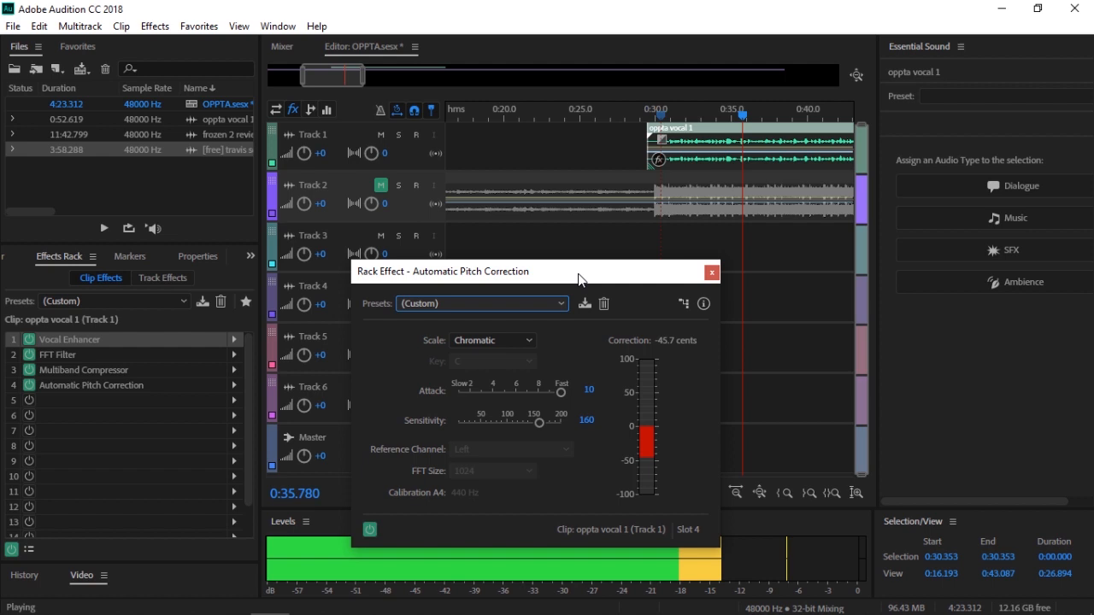
click(473, 393)
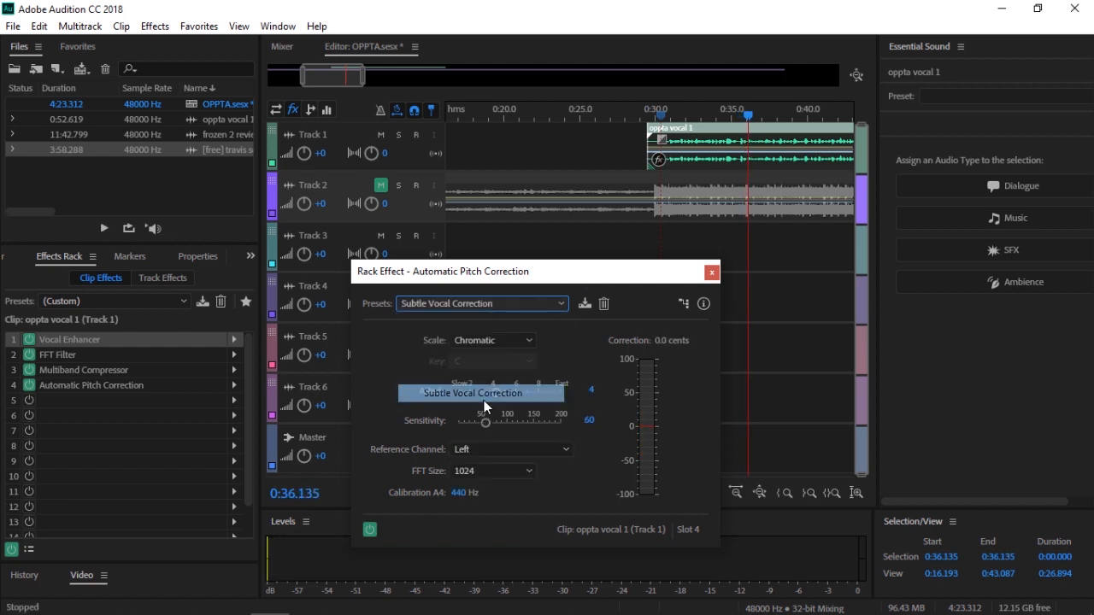
click(711, 272)
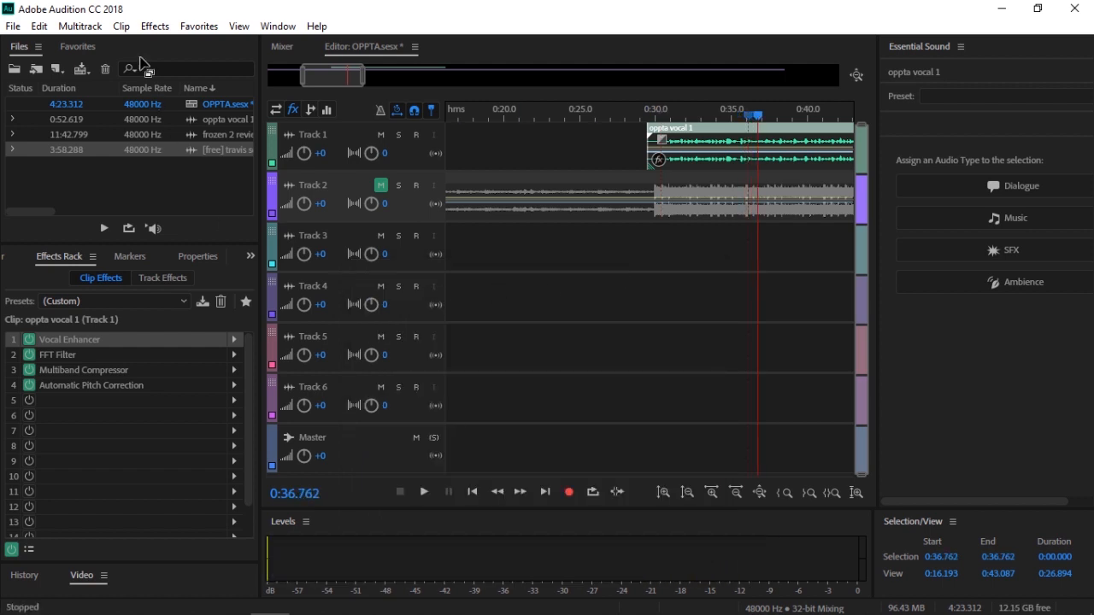
Add a second Multiband Compressor, keep the Enhance Lows preset, and close it
click(153, 25)
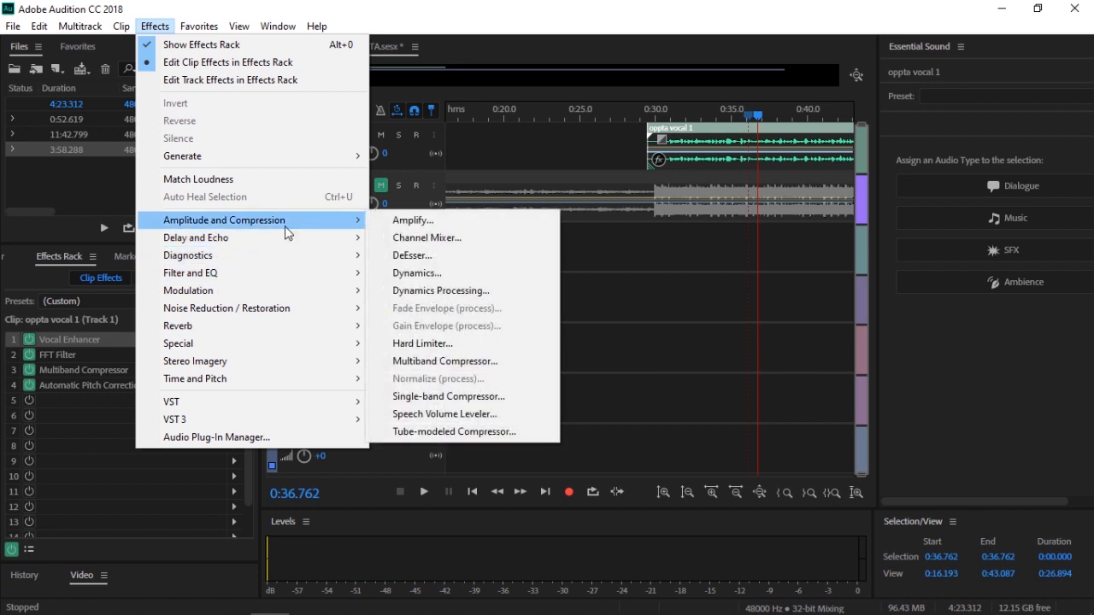
mouse_move(505, 361)
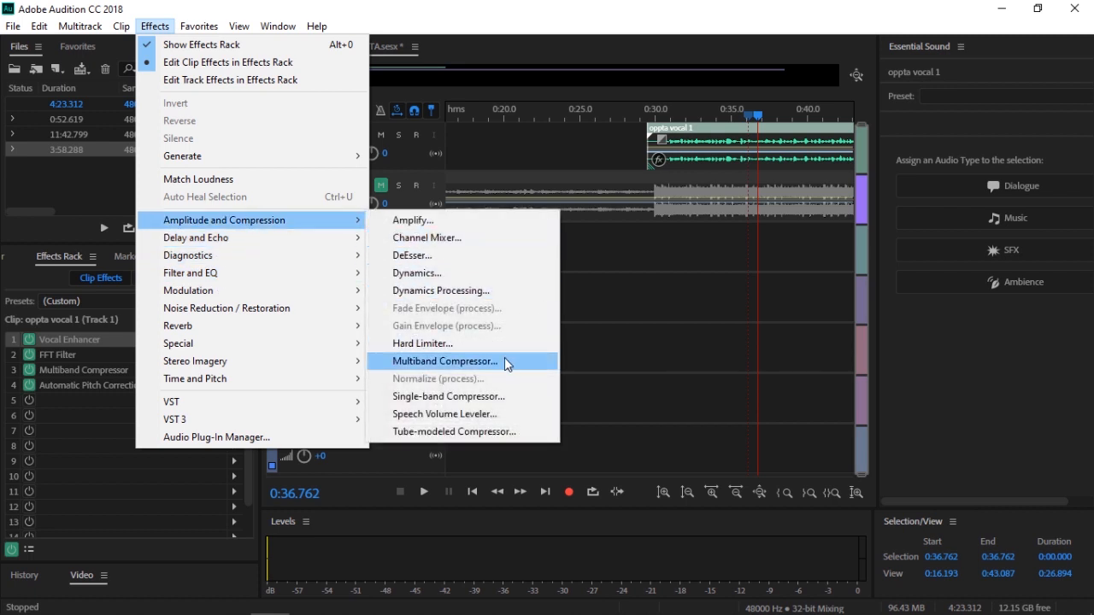
click(445, 361)
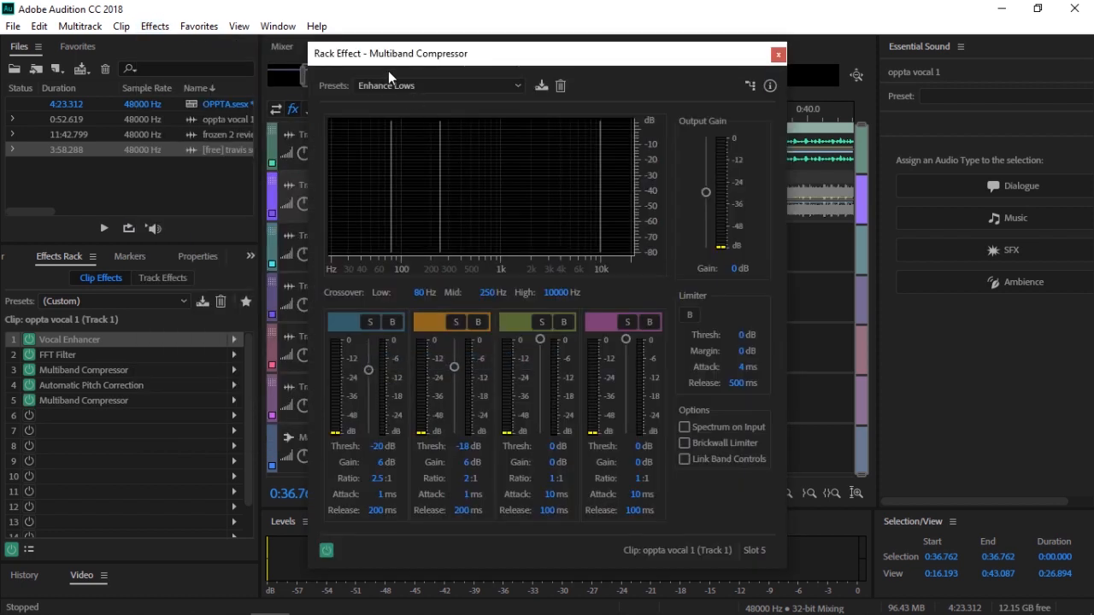
click(438, 85)
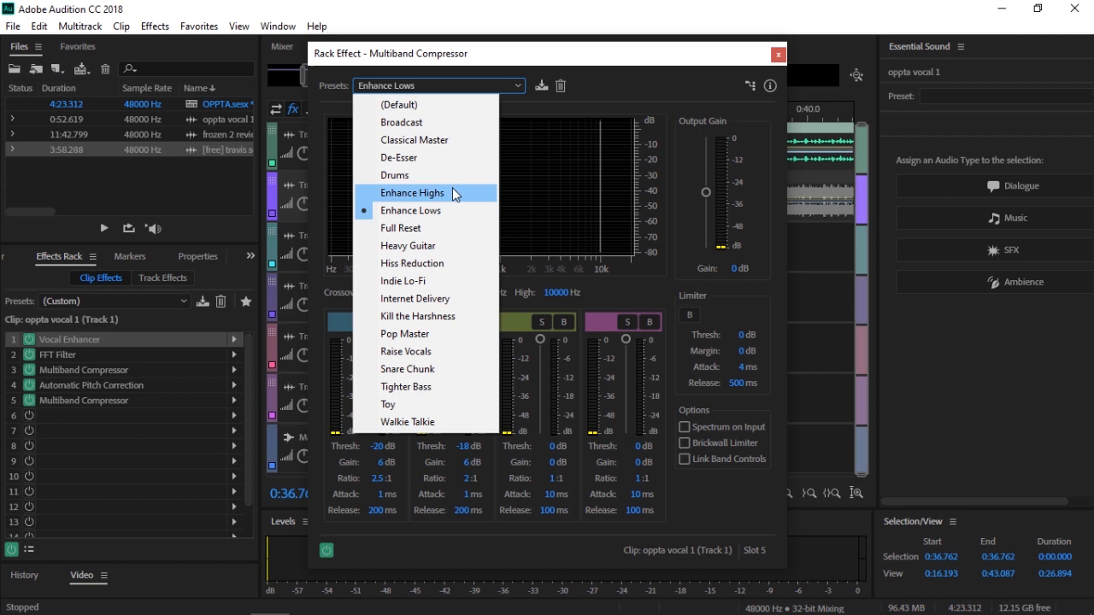
mouse_move(776, 85)
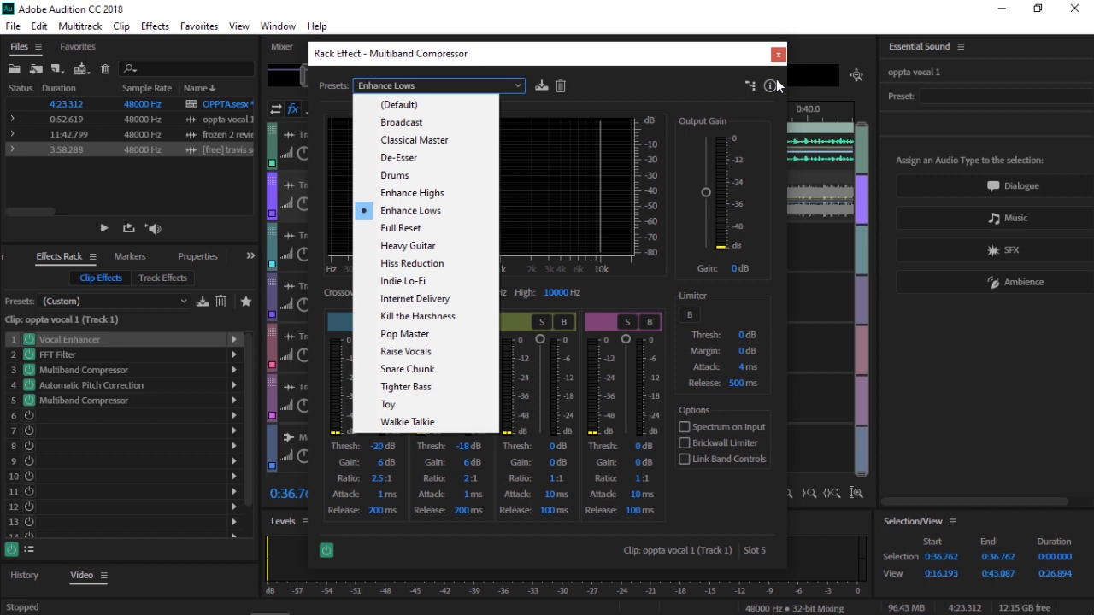
mouse_move(780, 89)
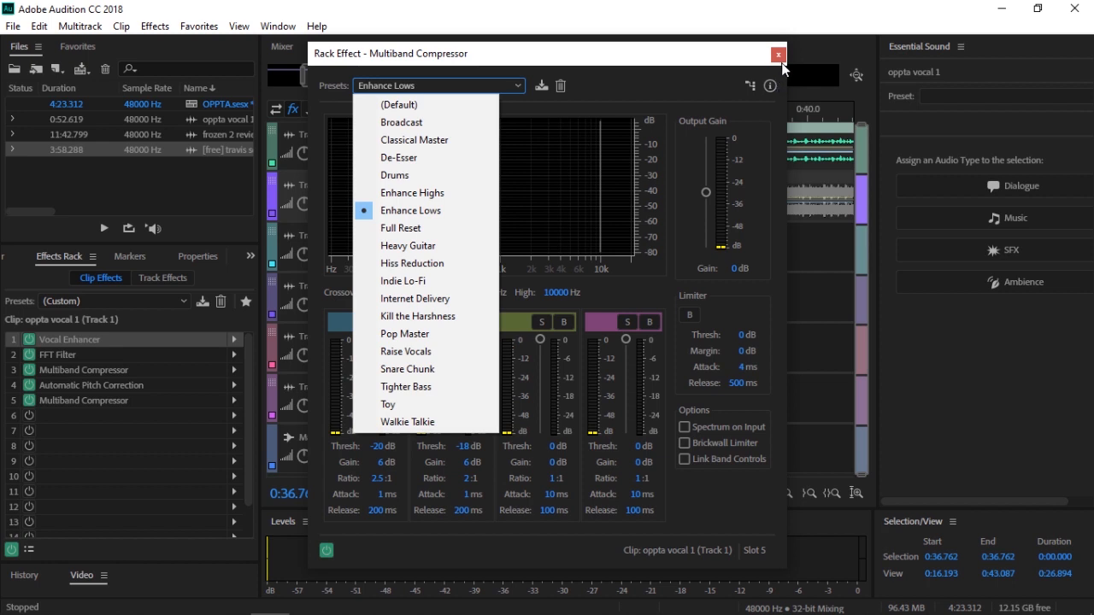
click(776, 53)
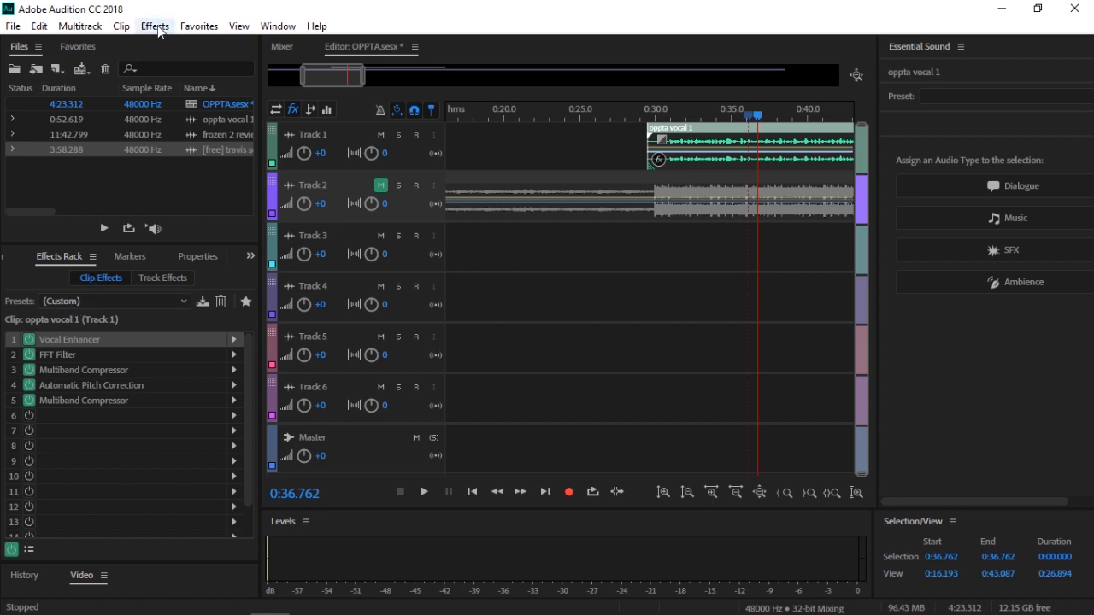
Add a Mastering effect and drag its Widener Amount down to -100%
click(154, 26)
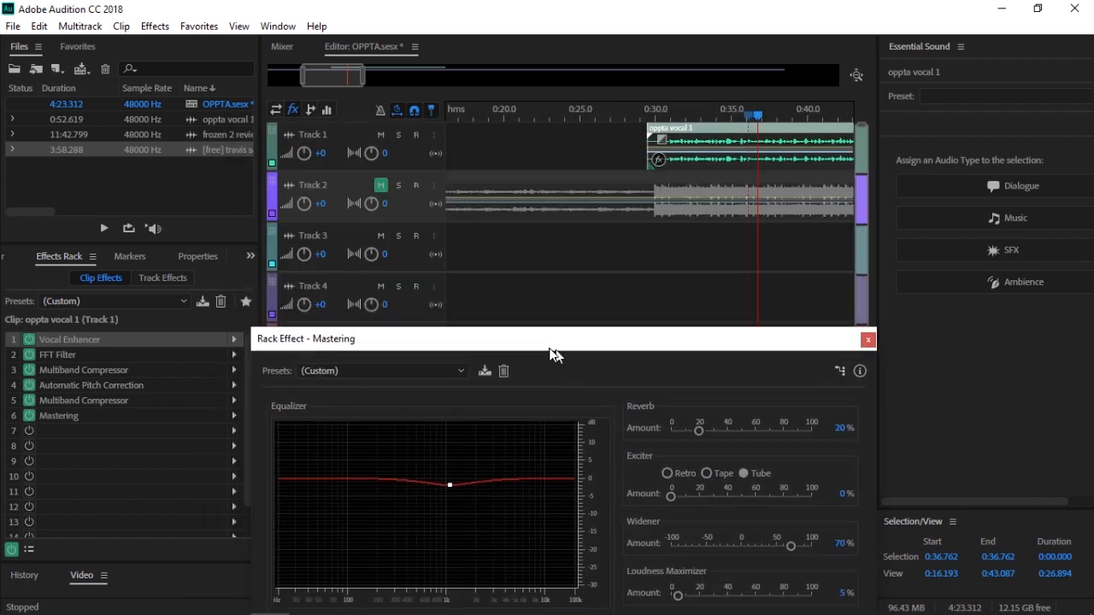
drag(555, 338, 458, 226)
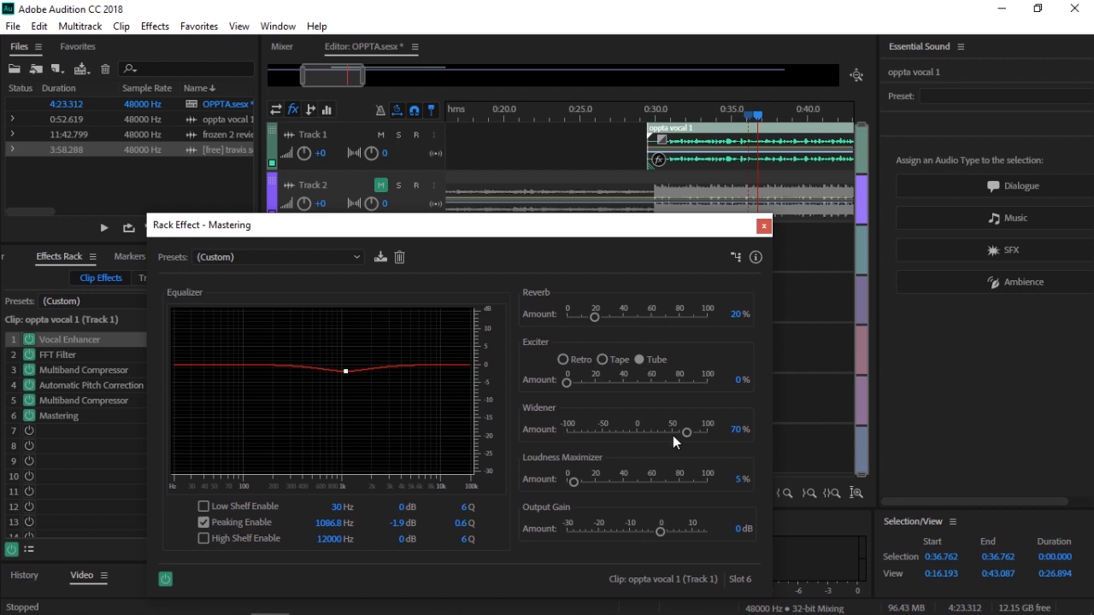
mouse_move(694, 418)
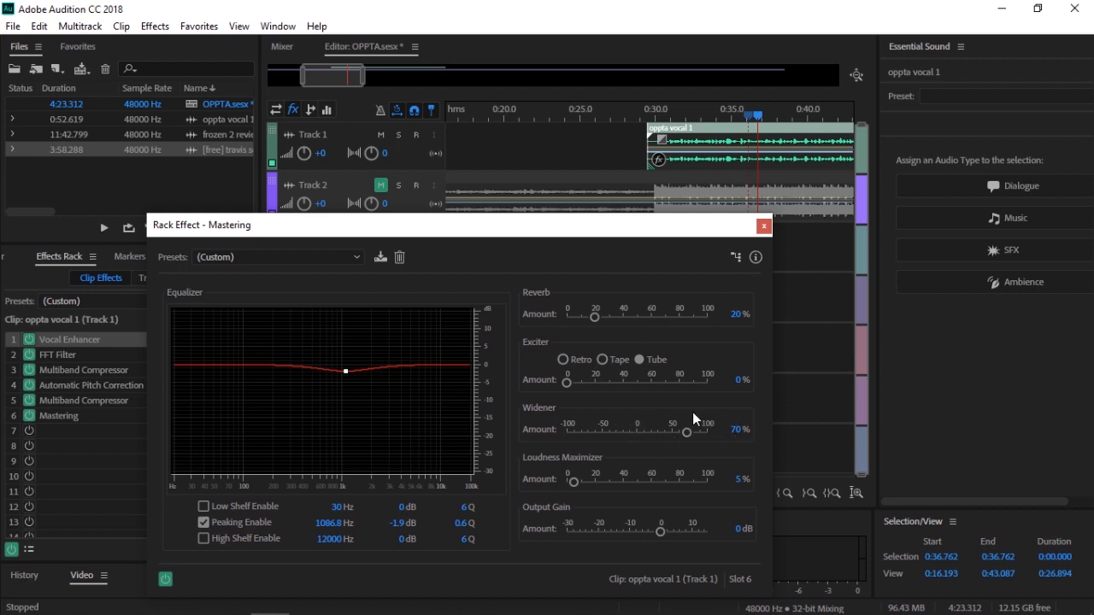
mouse_move(702, 430)
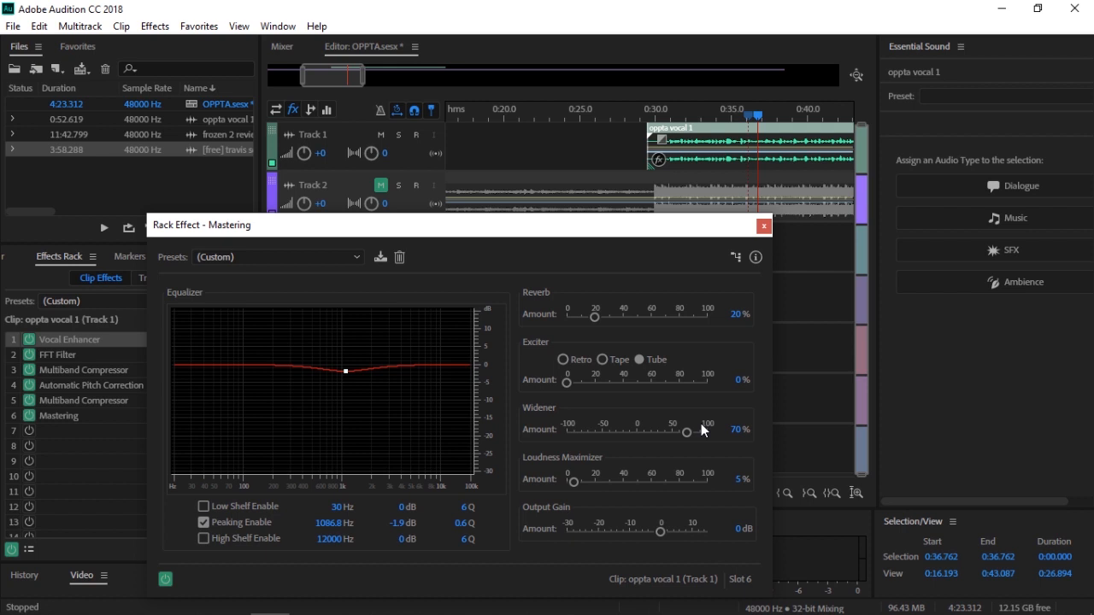
drag(687, 431, 567, 430)
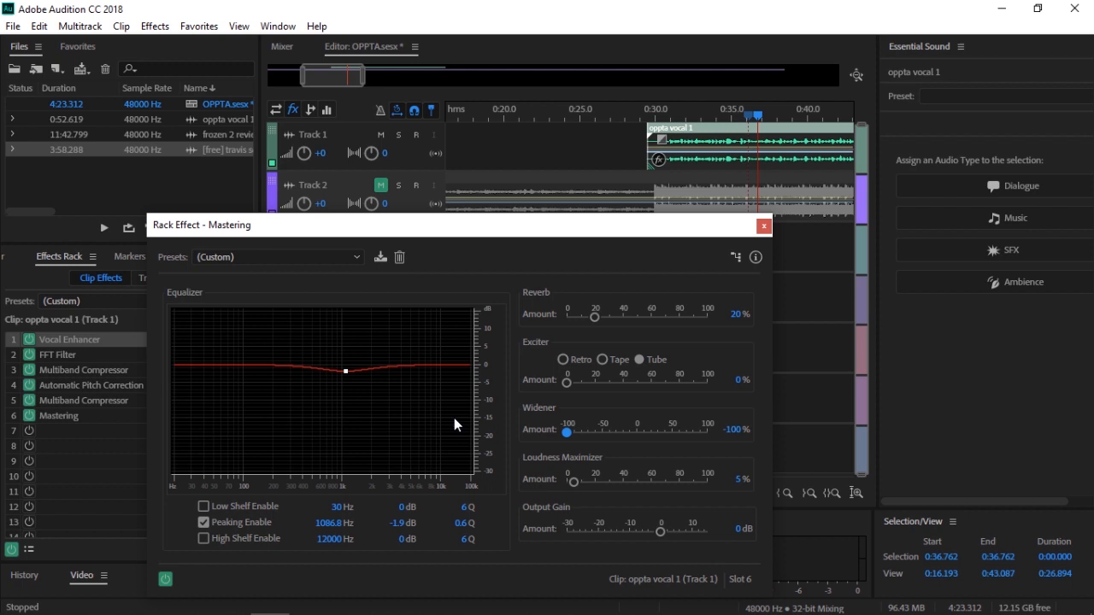
Audition the Bright Hype, Dream Sequence and Subtle Clarity mastering presets, ending at defaults
click(277, 256)
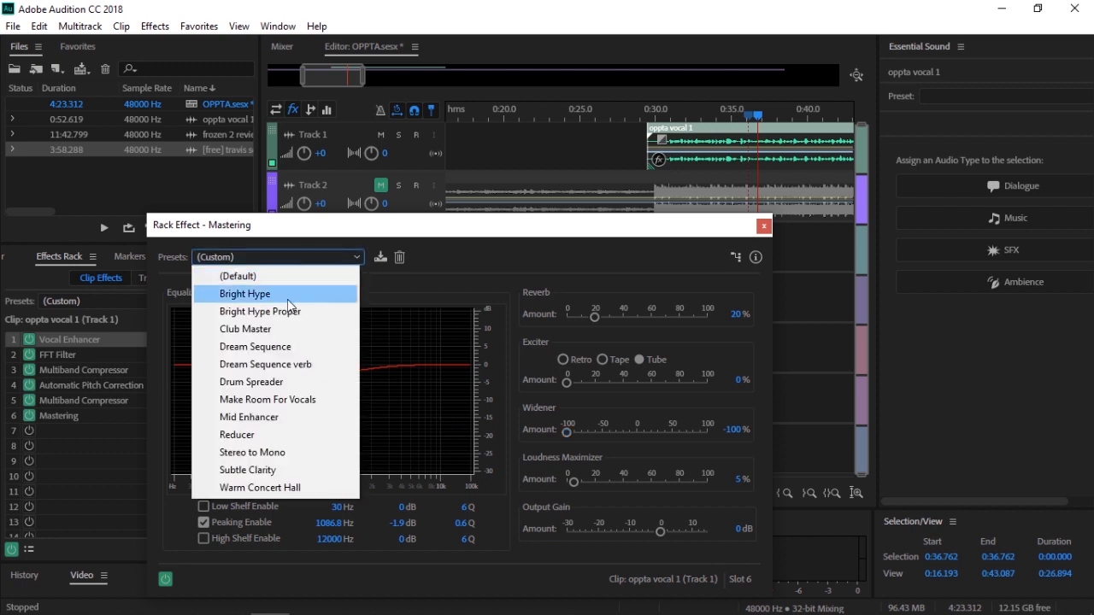
click(246, 294)
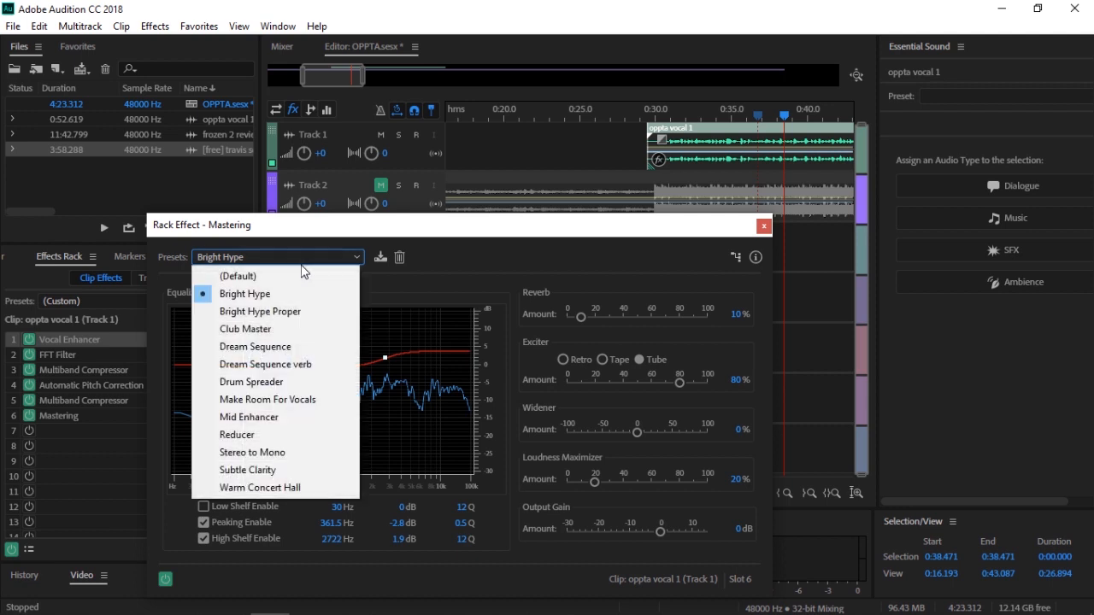
click(255, 345)
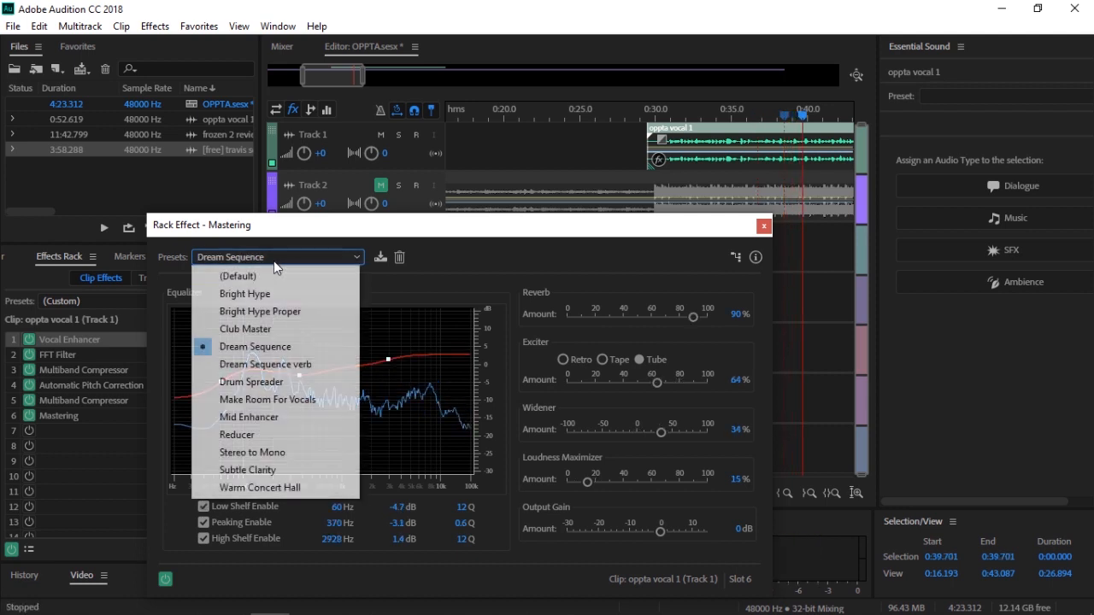
click(248, 468)
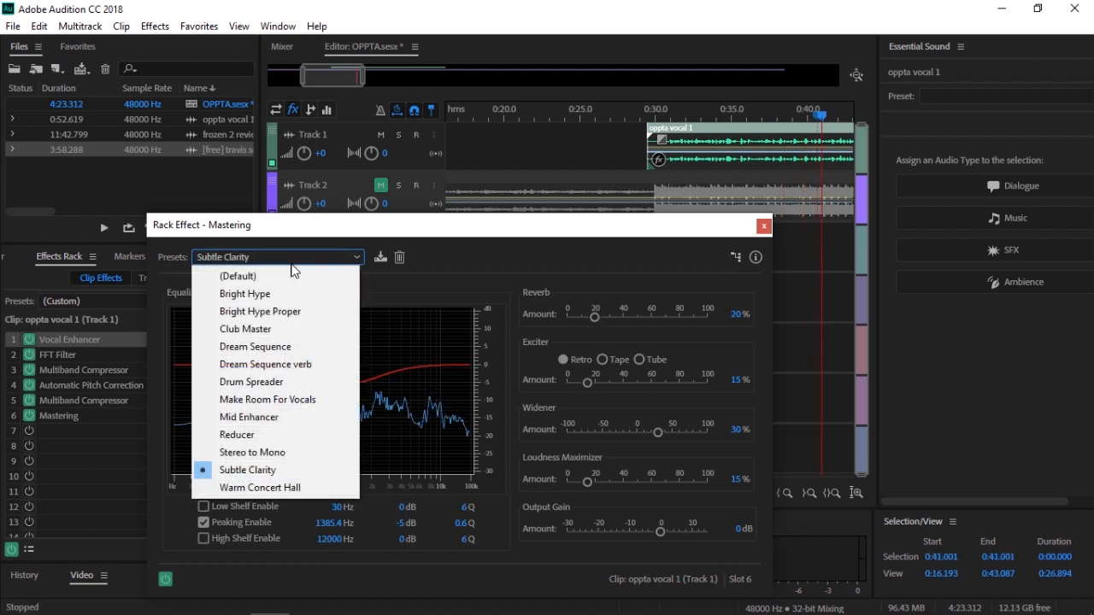
click(239, 275)
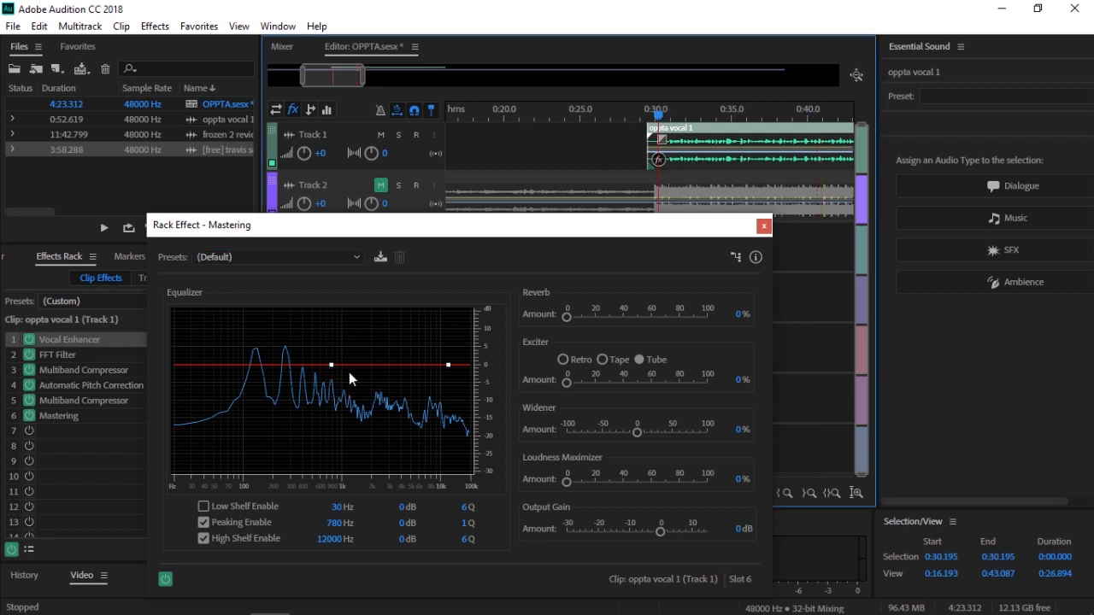
Reshape the Mastering EQ: raise the peaking band near 1 kHz, cut around 555 Hz, lift highs near 6.4 kHz
drag(332, 366, 334, 368)
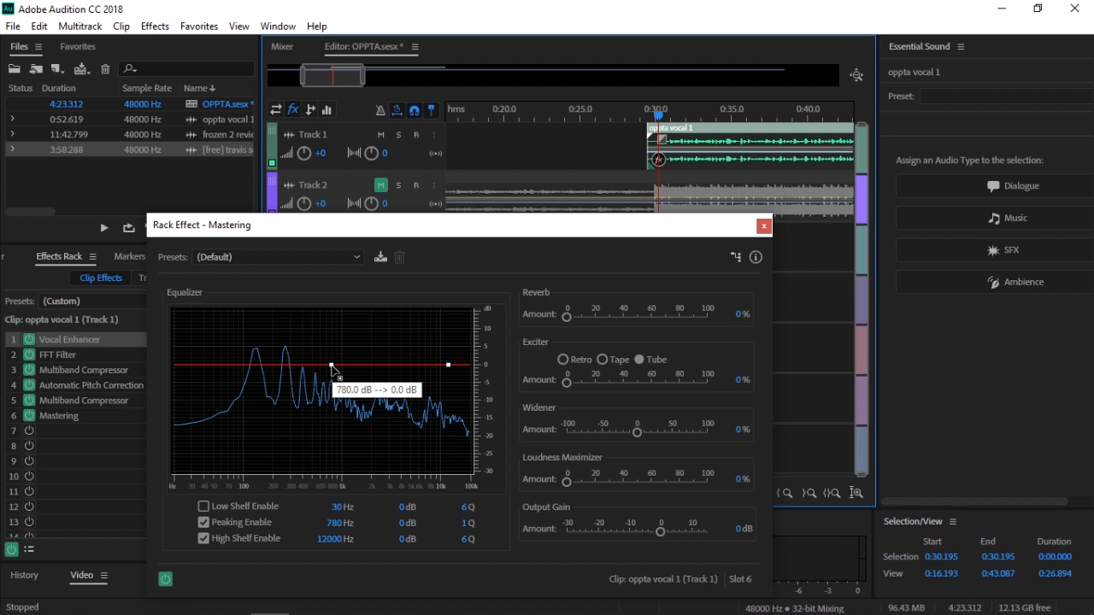
drag(448, 366, 472, 311)
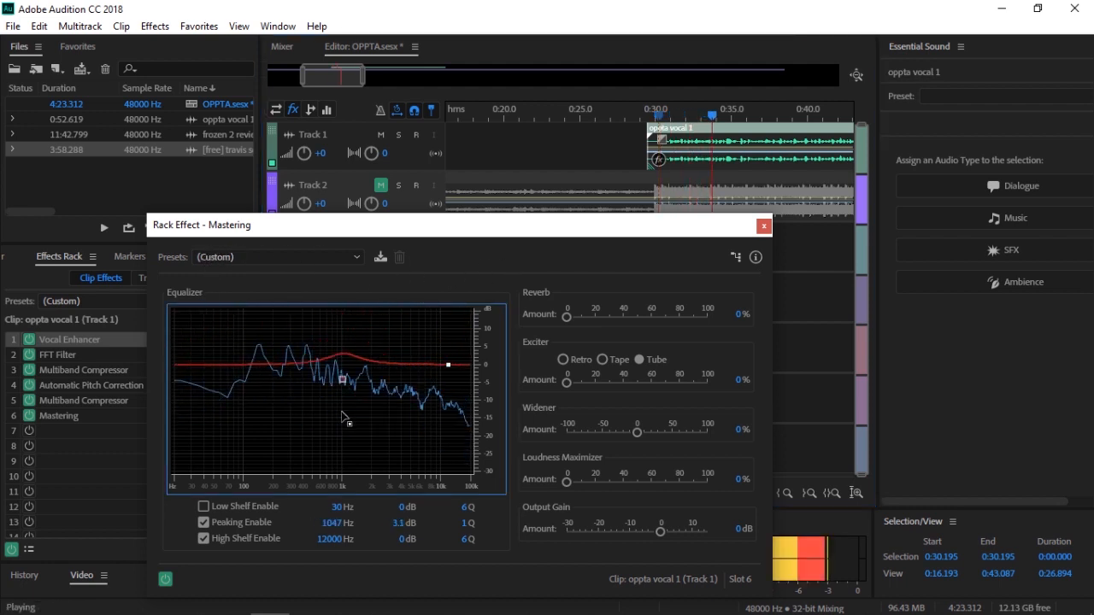
drag(341, 379, 316, 406)
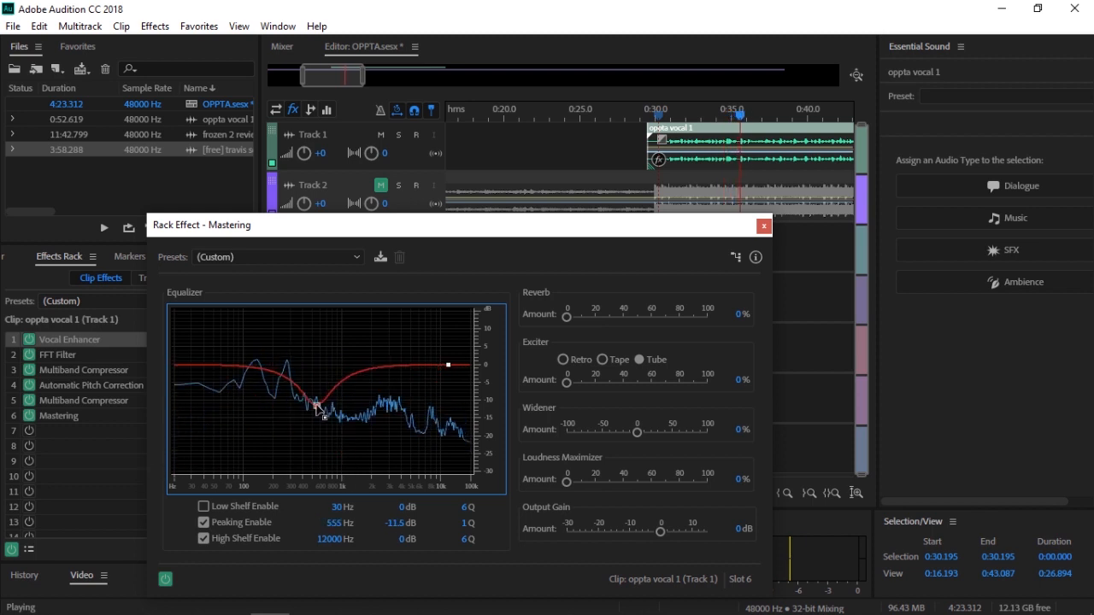
drag(317, 407, 335, 349)
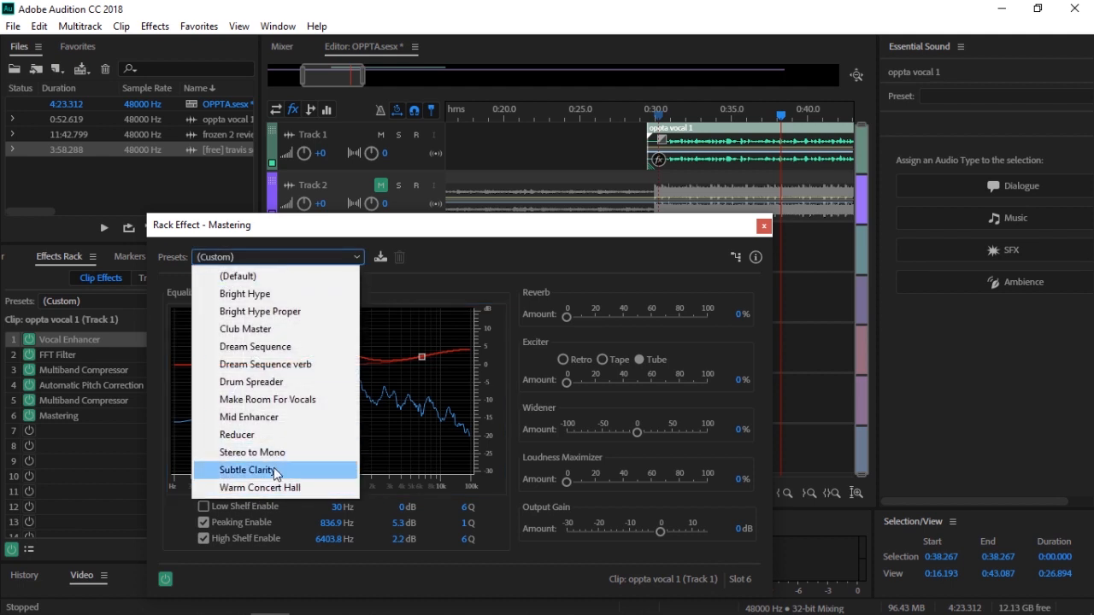
Load the Subtle Clarity mastering preset and boost its peaking band to about 919 Hz, +3.1 dB
click(251, 470)
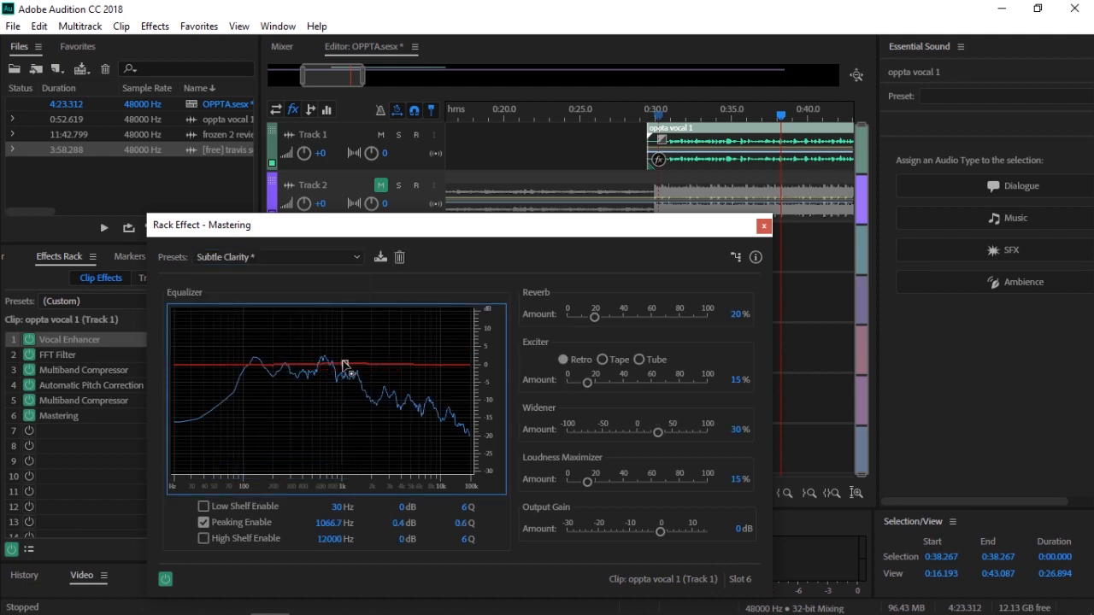
drag(350, 373, 338, 354)
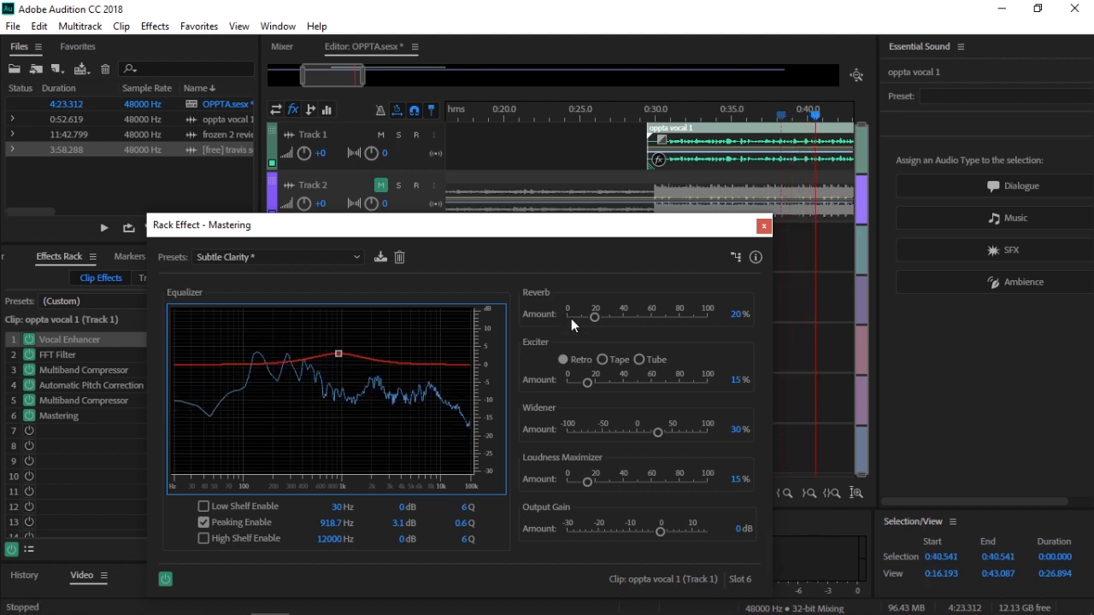
Sweep the Mastering reverb amount from maximum down to nearly zero
drag(607, 316, 709, 316)
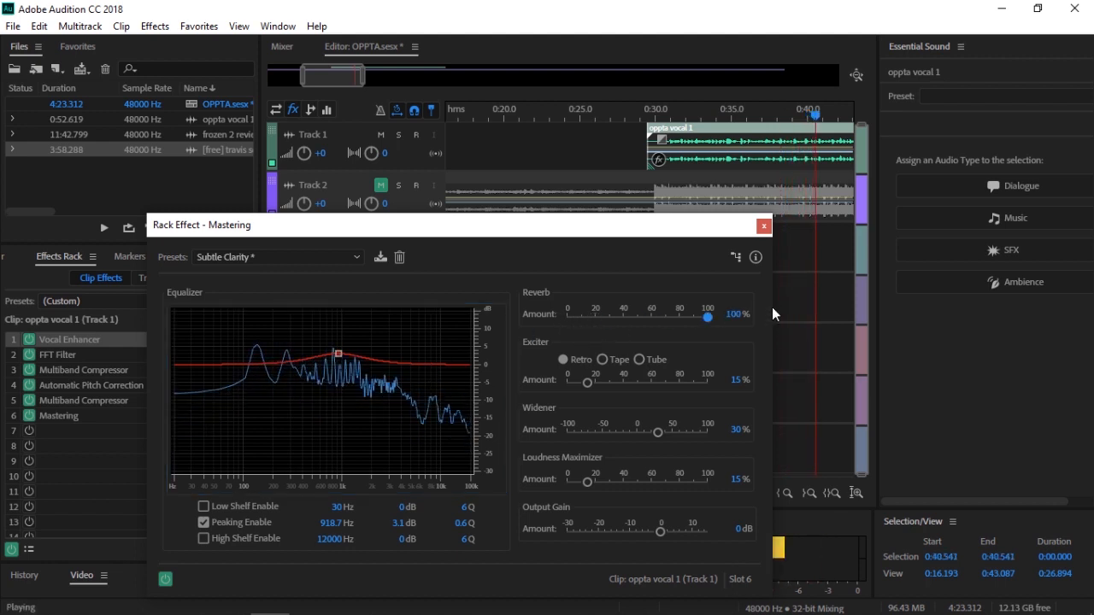
drag(708, 316, 592, 316)
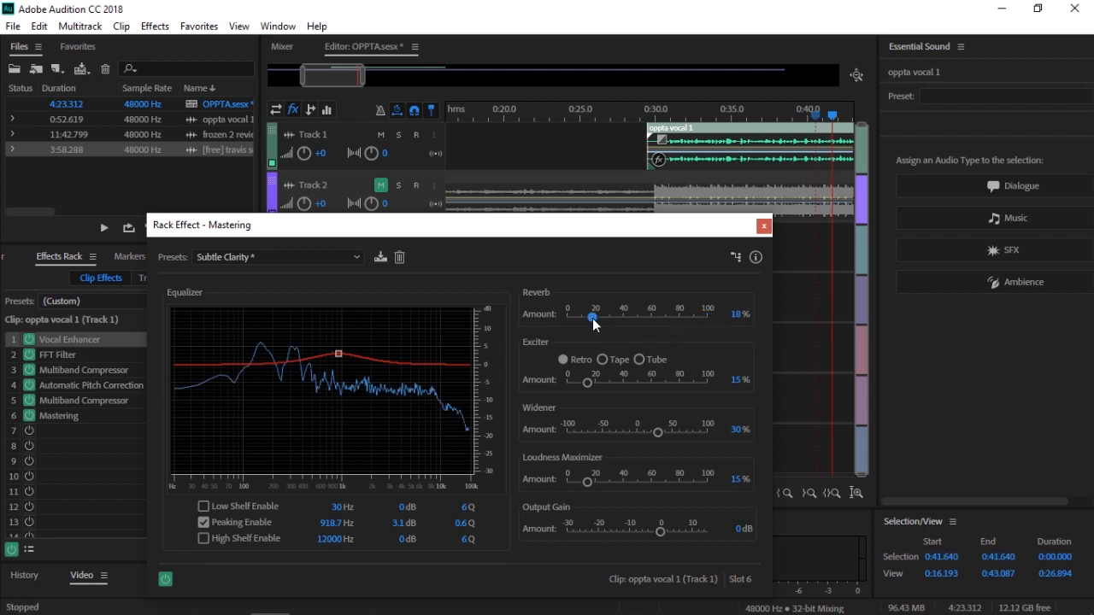
drag(591, 316, 567, 316)
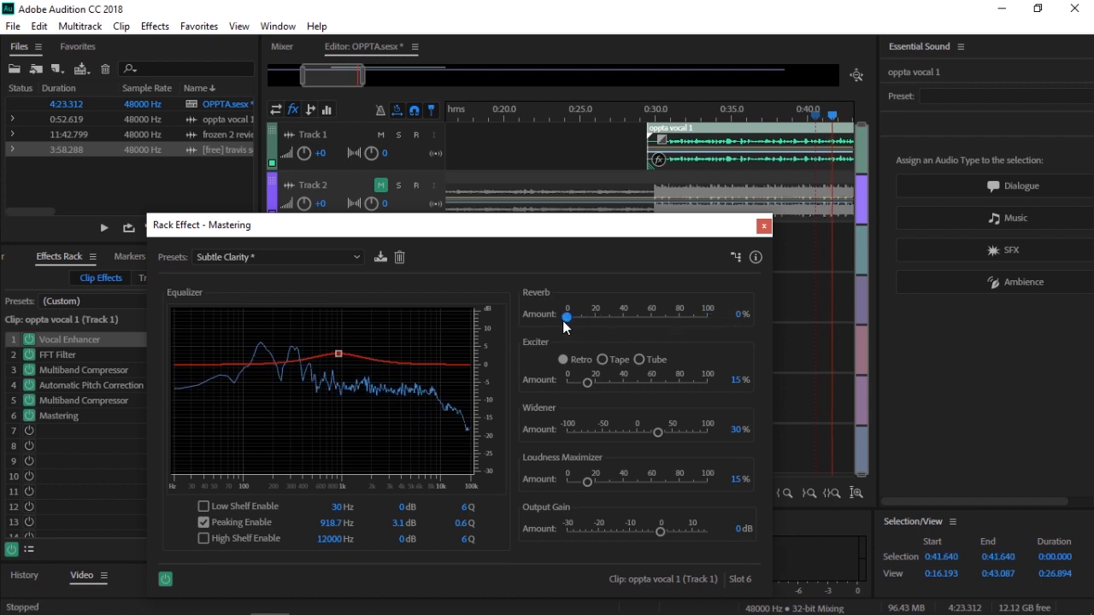
mouse_move(589, 427)
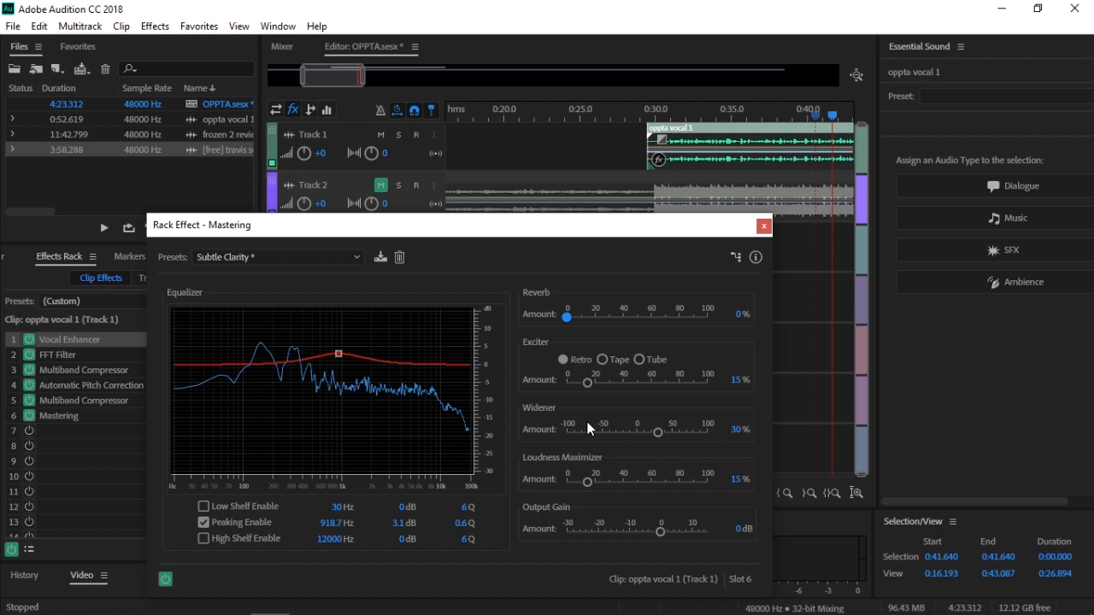
drag(567, 316, 574, 317)
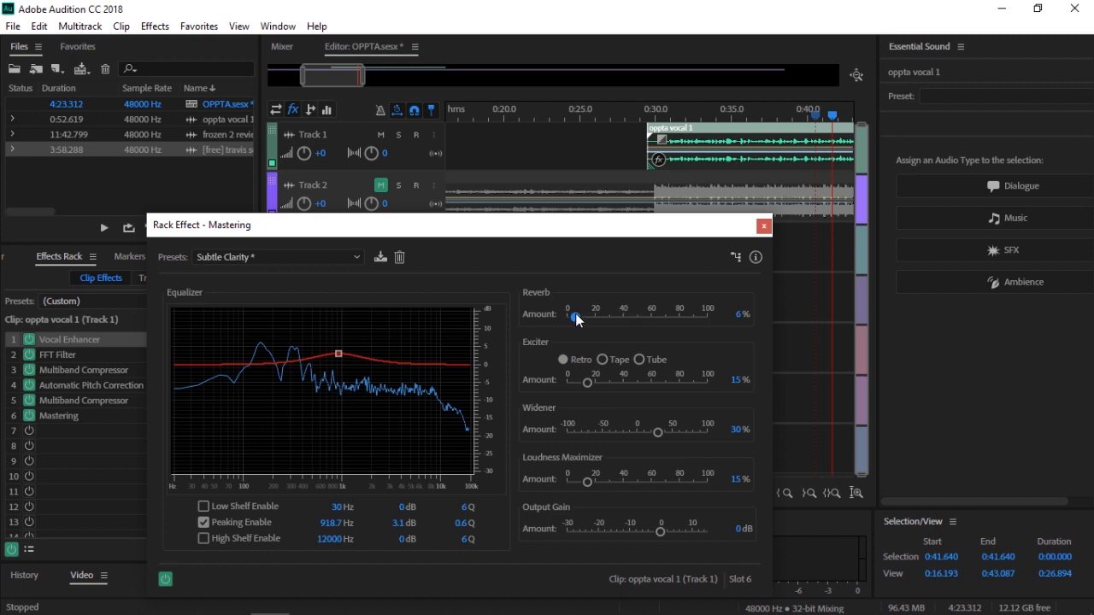
drag(572, 316, 568, 316)
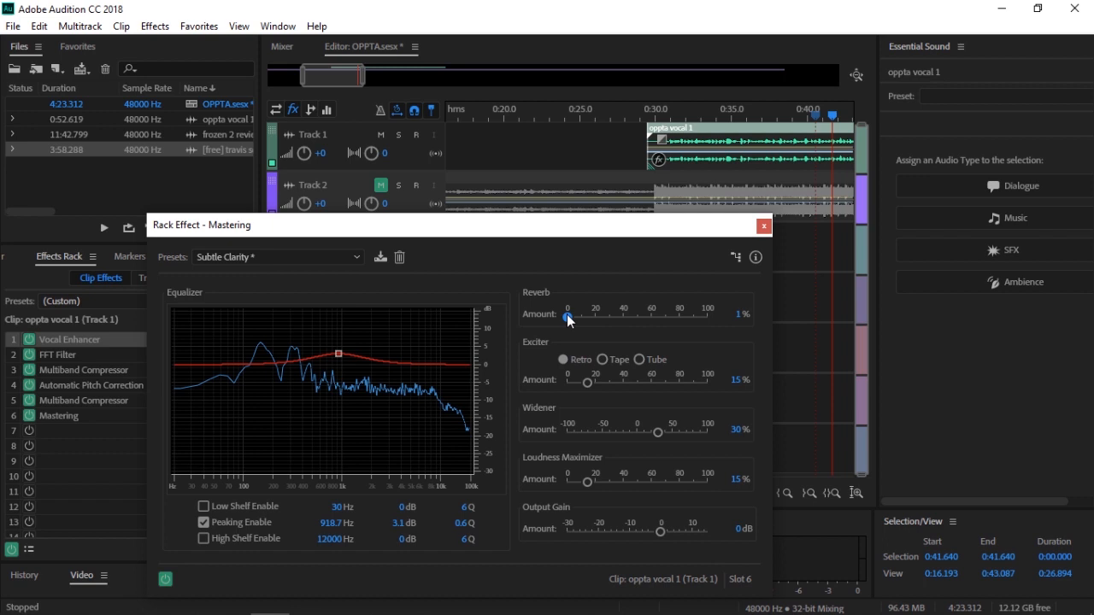
Settle the reverb amount at about 15% and close the Mastering settings window
drag(568, 319, 588, 316)
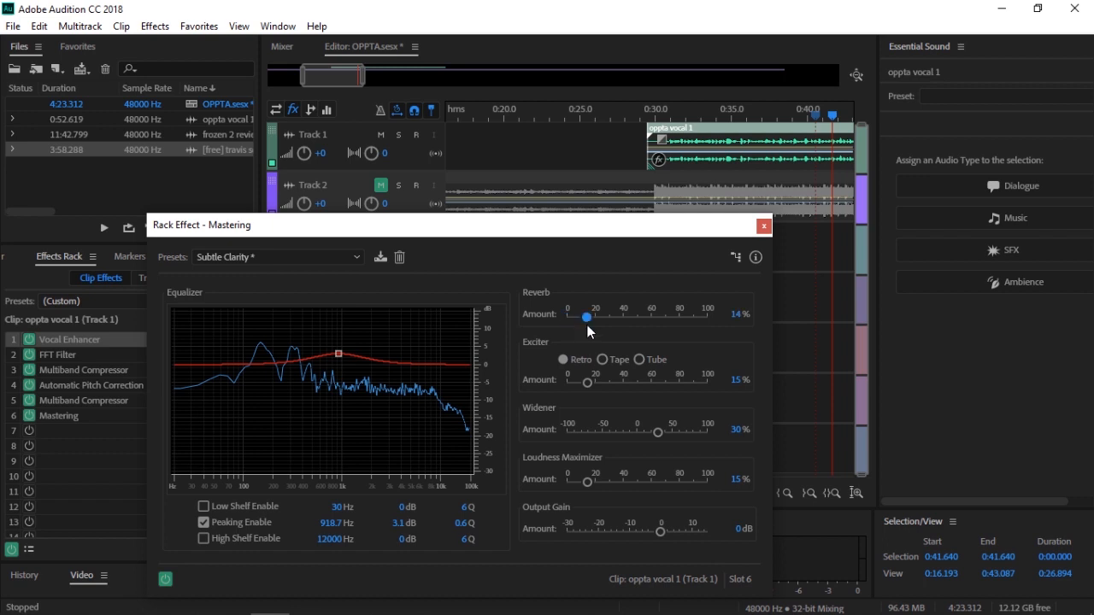
drag(588, 316, 642, 316)
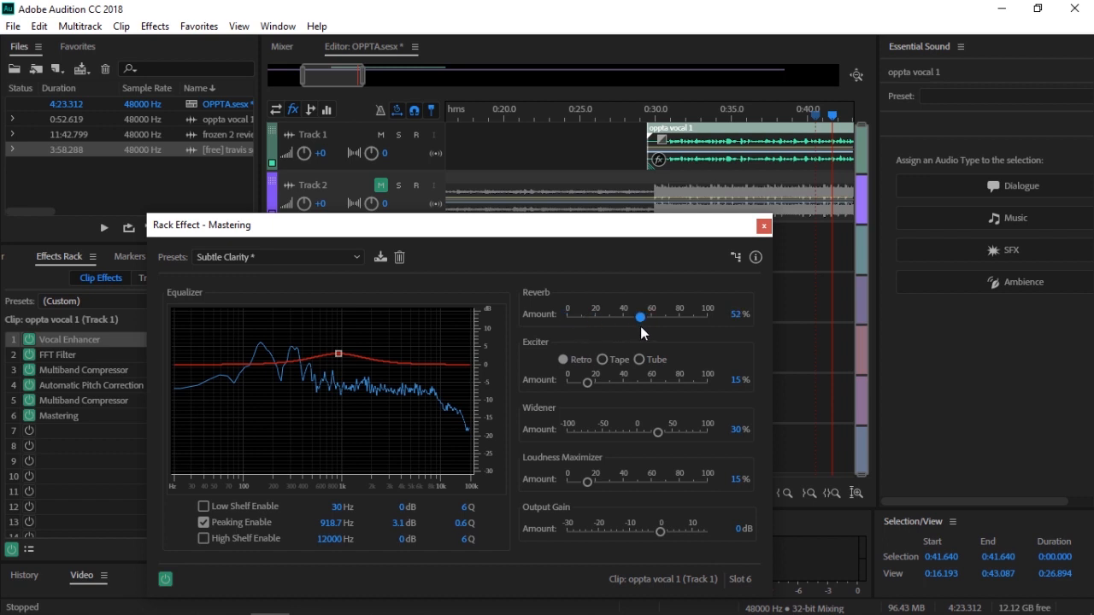
drag(640, 316, 585, 317)
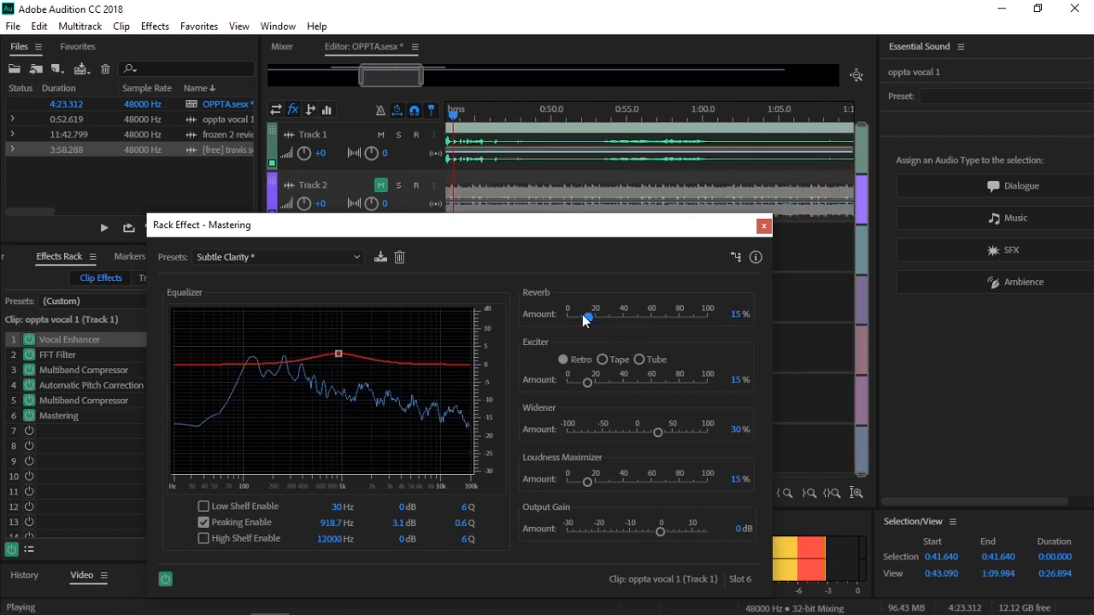
click(762, 225)
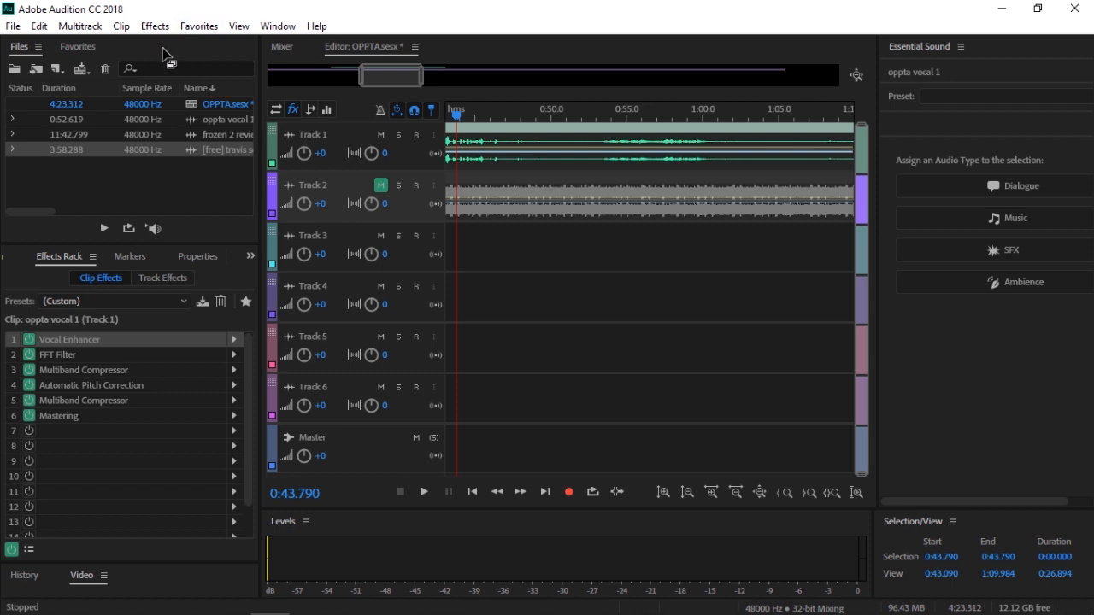
Browse the Effects menu categories such as Time and Pitch, Reverb, Modulation, Filter and EQ
click(154, 26)
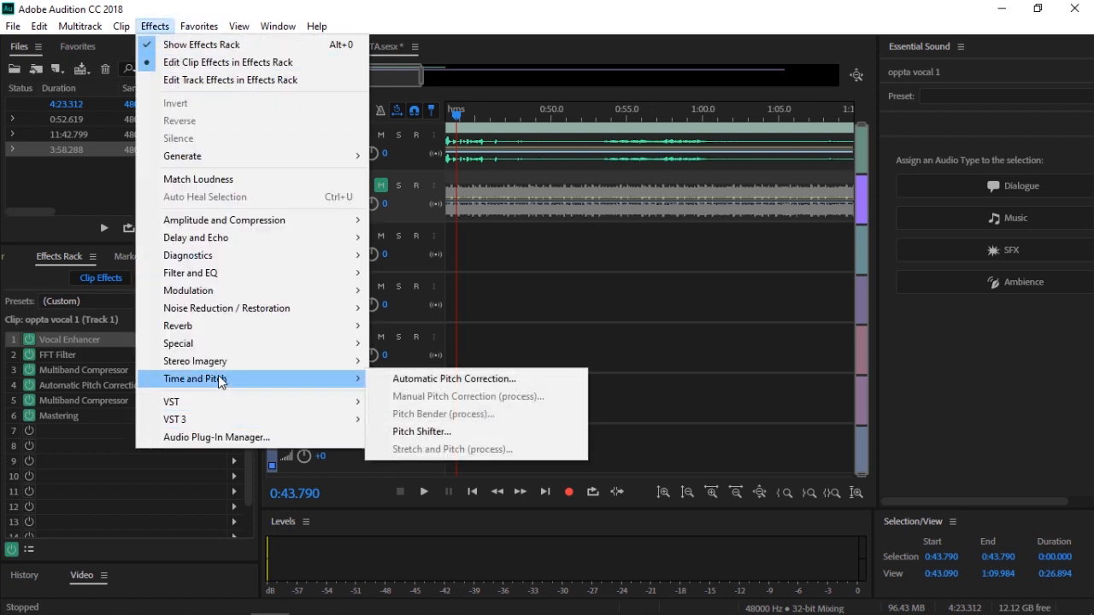
mouse_move(178, 325)
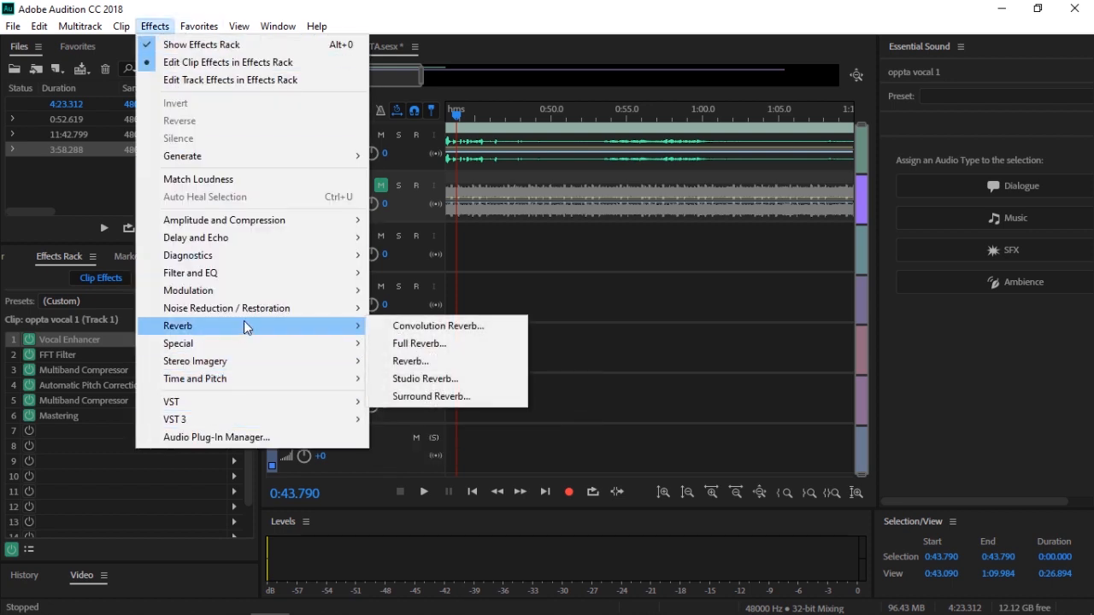
mouse_move(227, 307)
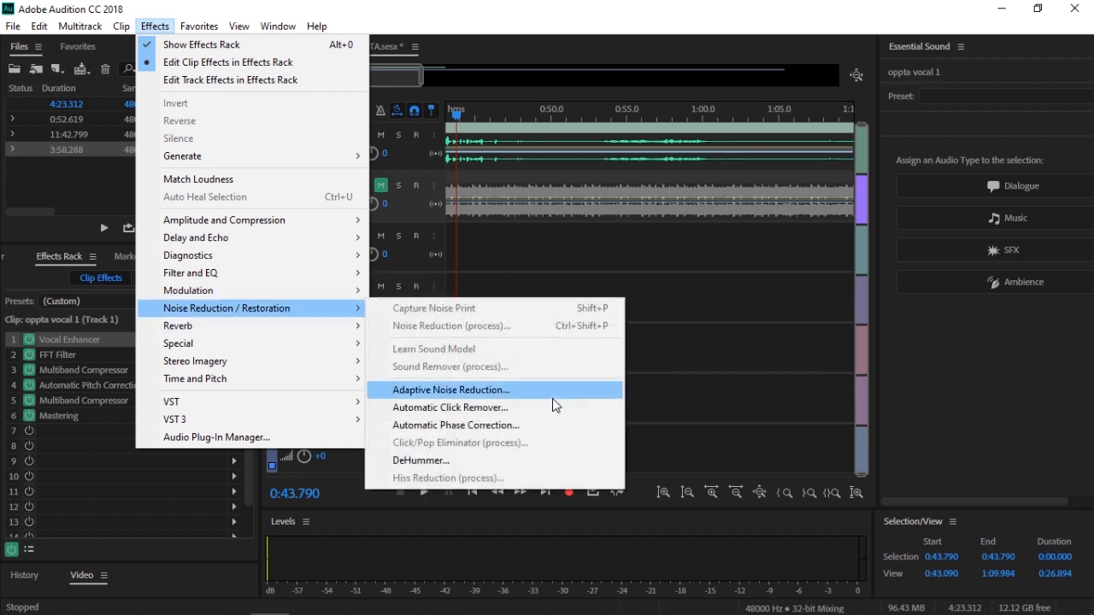
mouse_move(486, 426)
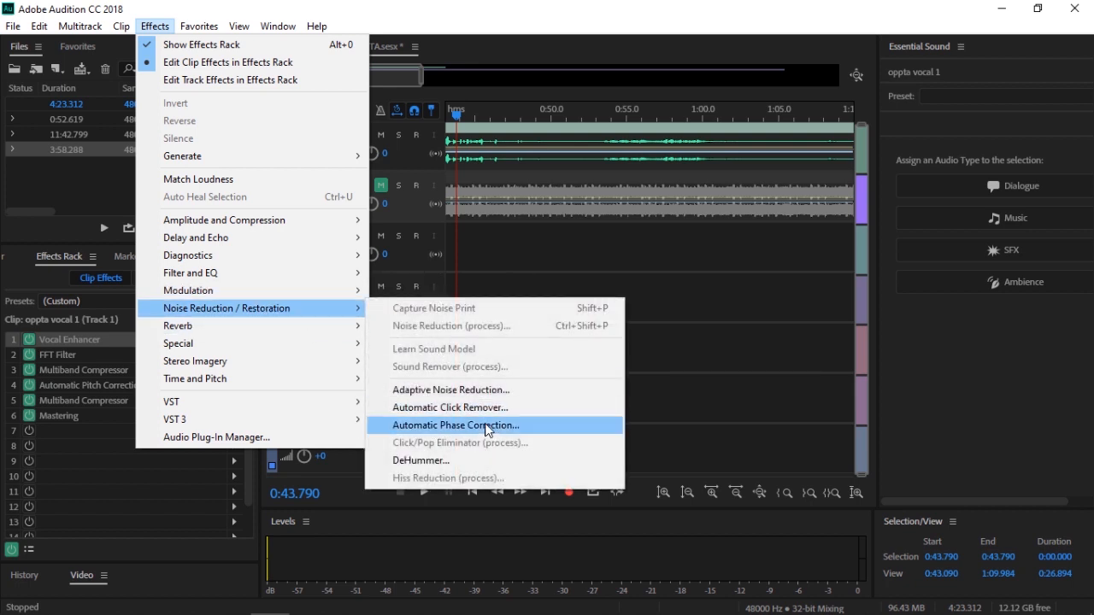
mouse_move(188, 291)
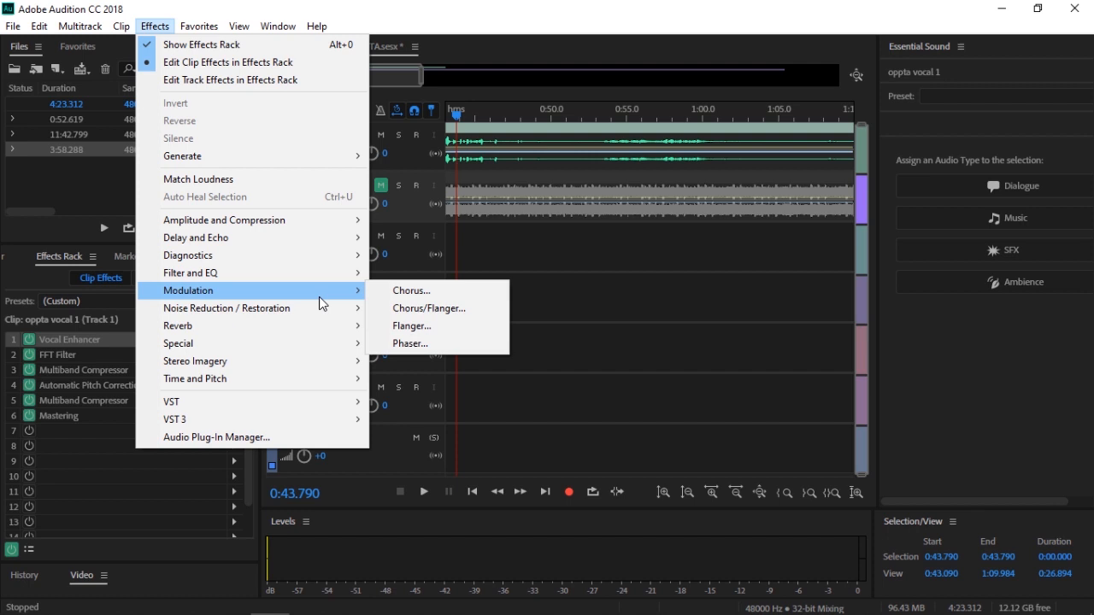
mouse_move(444, 276)
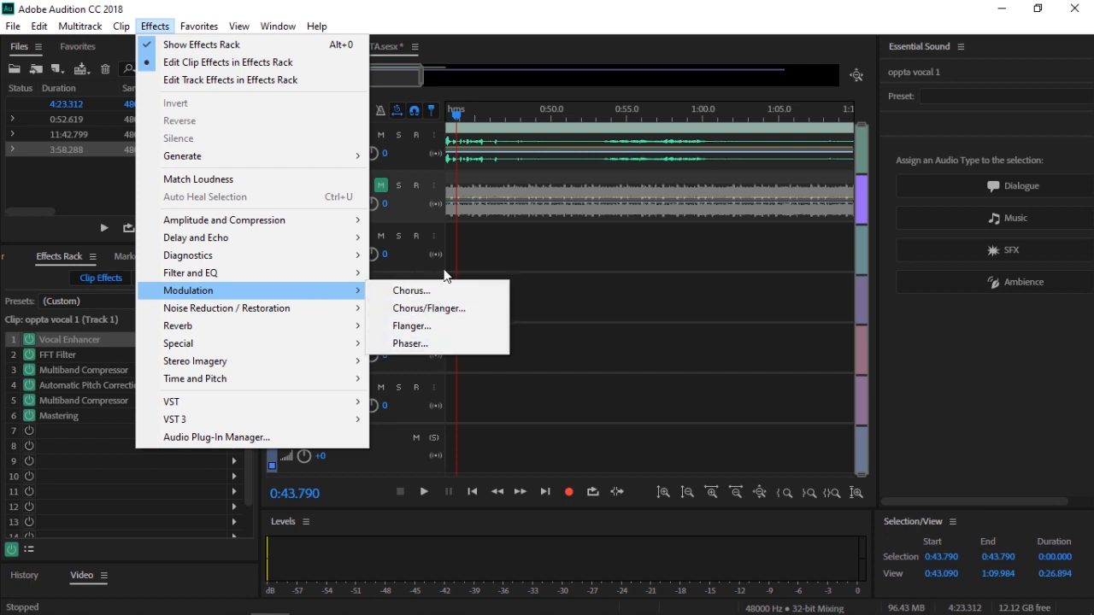
mouse_move(253, 274)
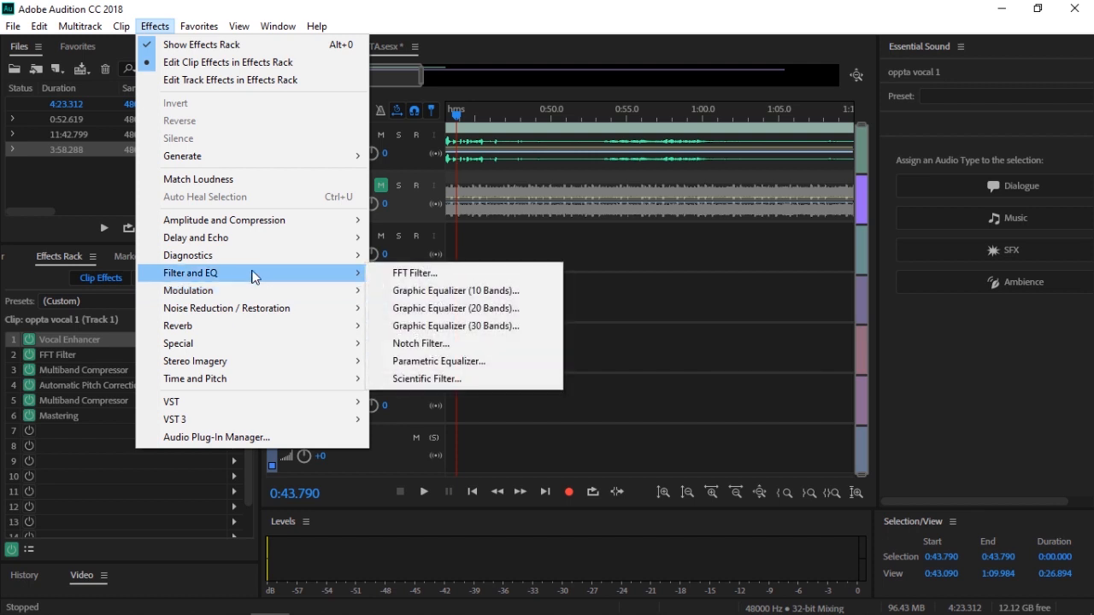
mouse_move(282, 238)
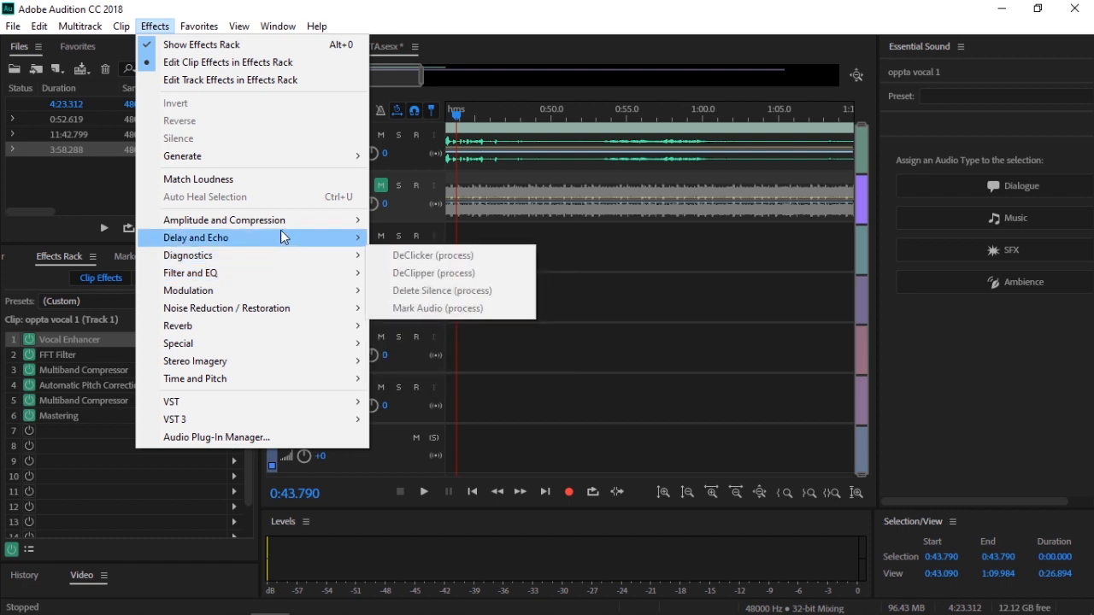
mouse_move(224, 218)
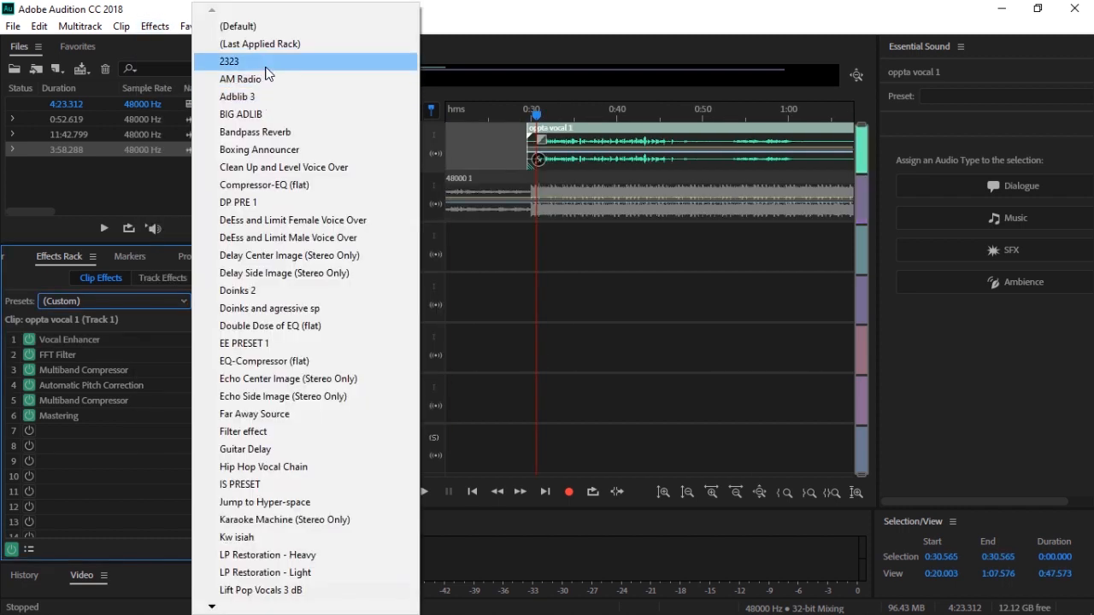
Load the saved 2323 effects-rack preset, giving the vocal nine effects including two Hard Limiters
click(229, 62)
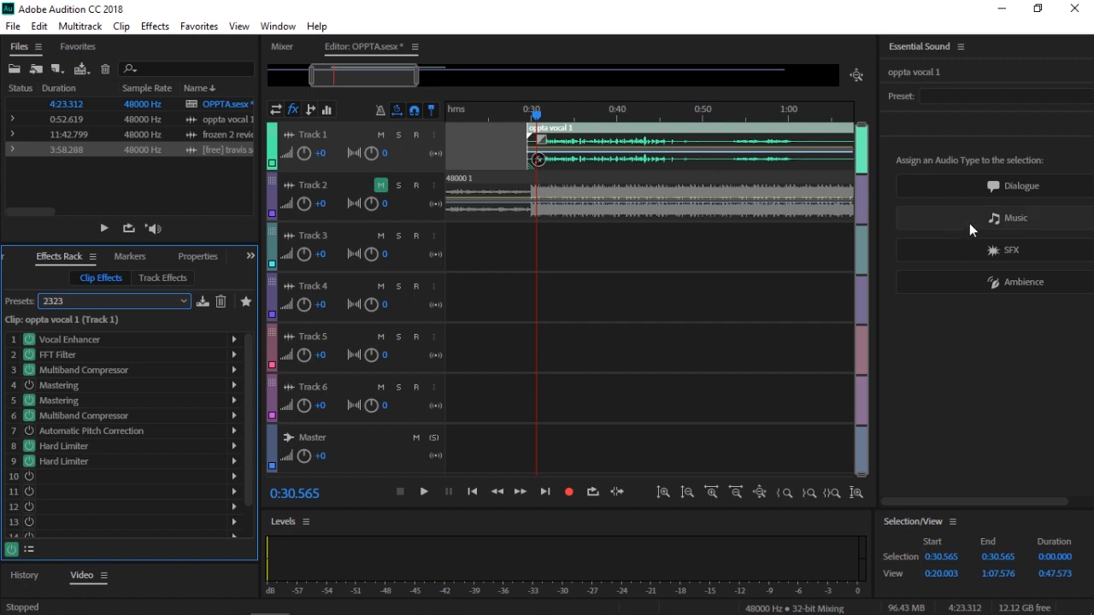
Tag the oppta vocal 1 clip as Music in Essential Sound and lower its clip volume level
click(1015, 219)
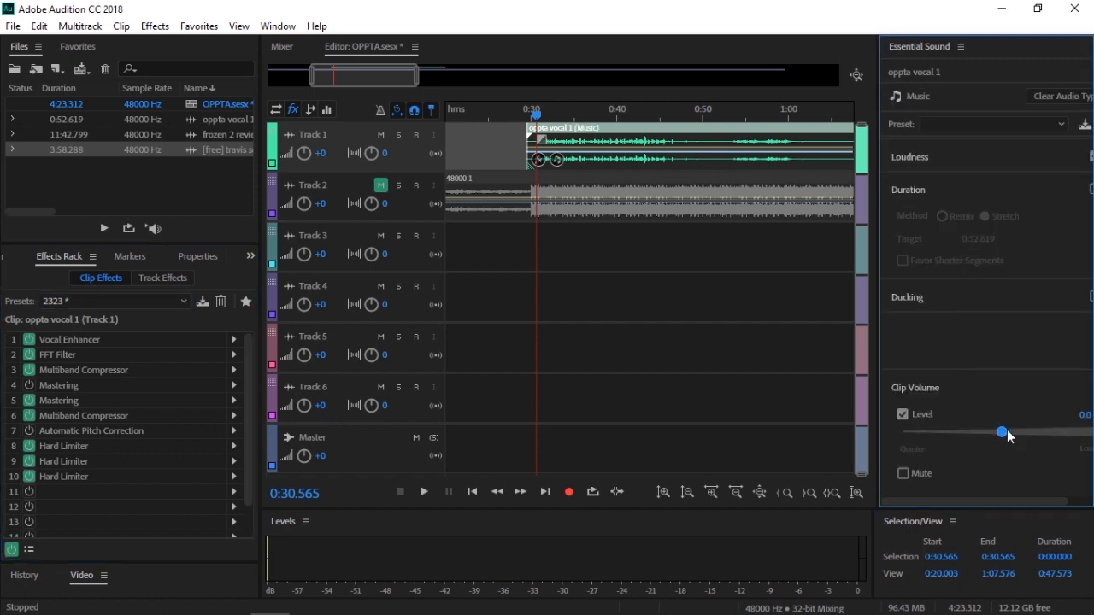
drag(1001, 432, 983, 433)
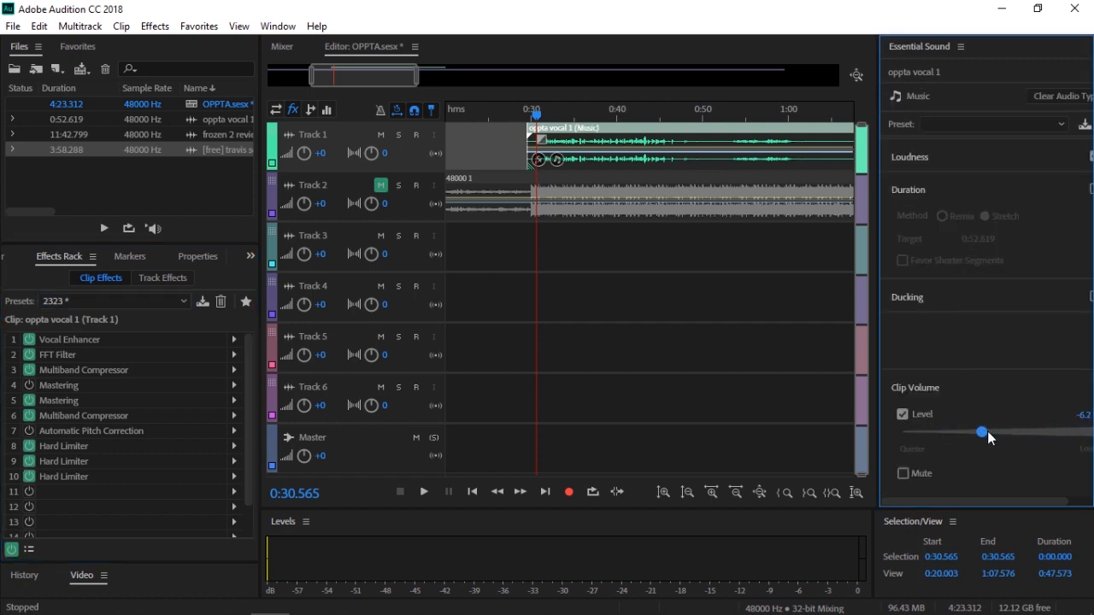
drag(983, 431, 984, 430)
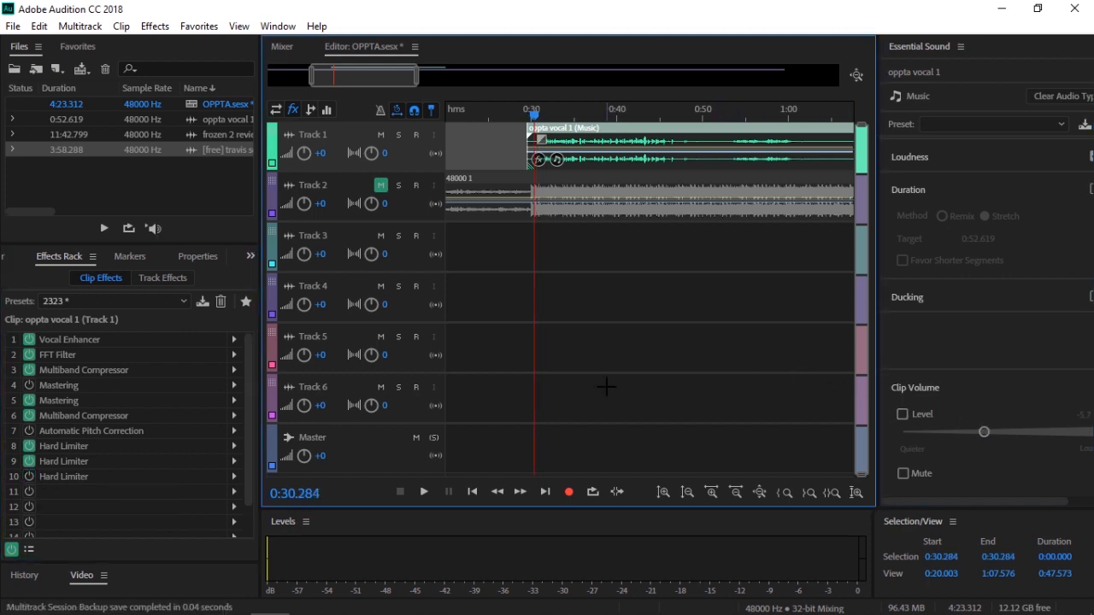
click(424, 492)
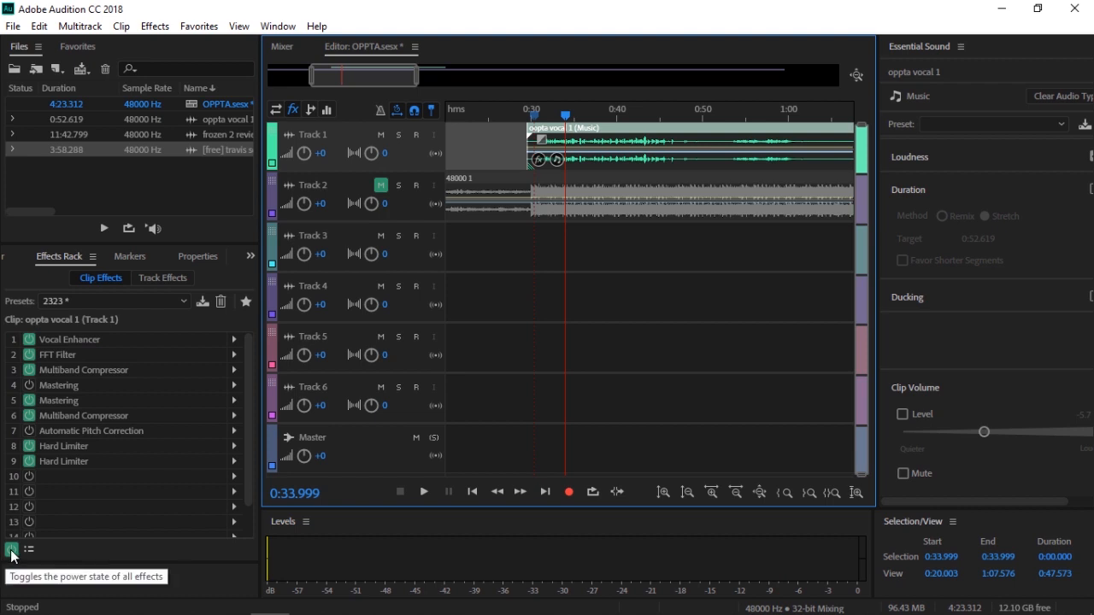
click(424, 492)
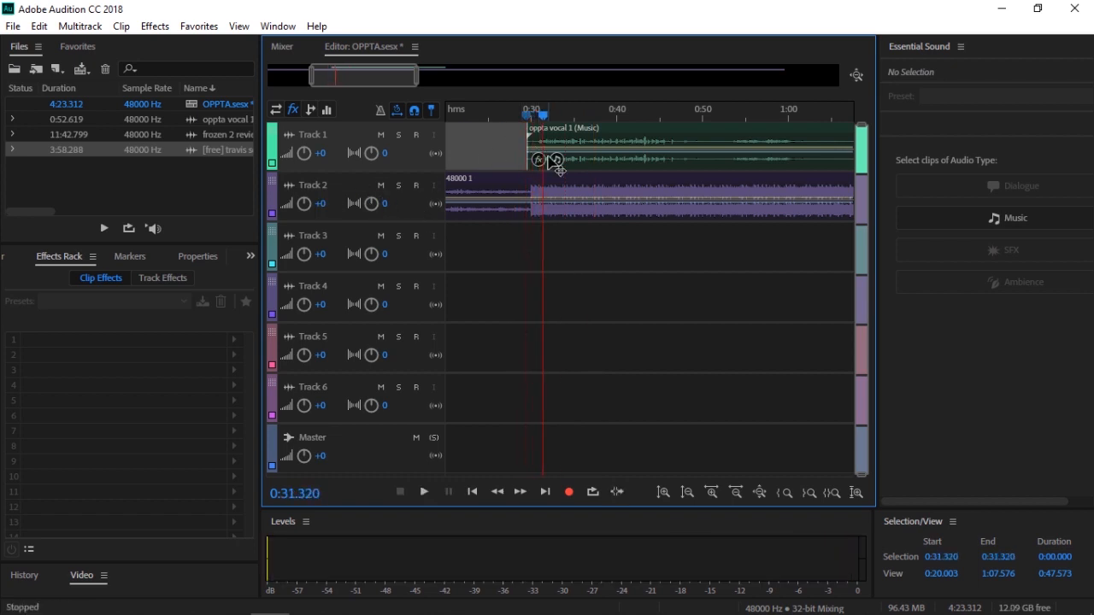
Play the vocal over the beat, return the playhead to the clip start, then list the saved rack presets
click(424, 493)
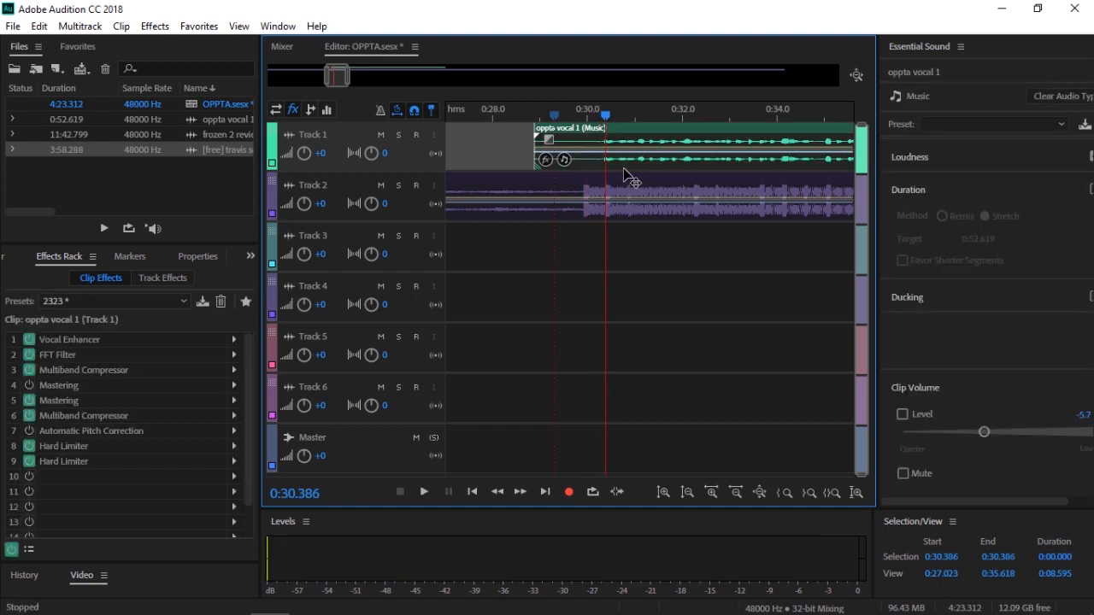
click(424, 492)
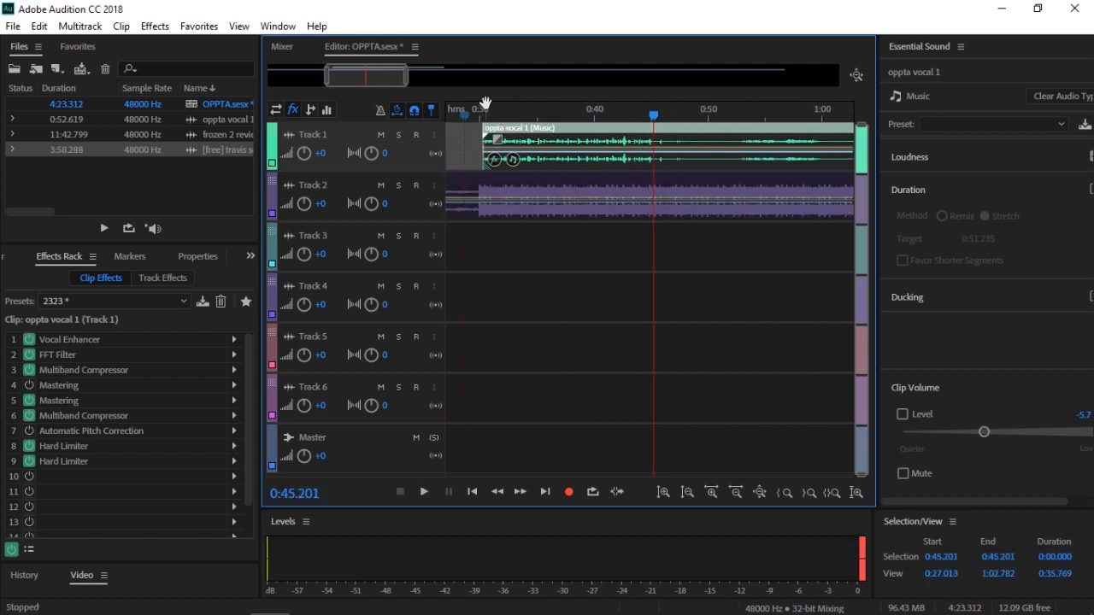
click(478, 111)
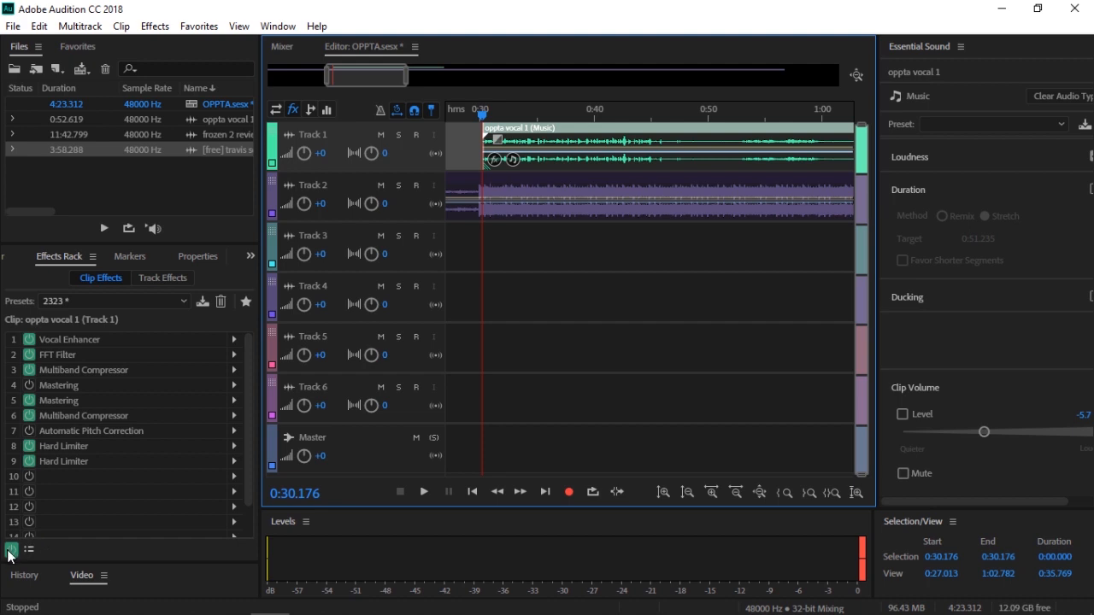
click(424, 492)
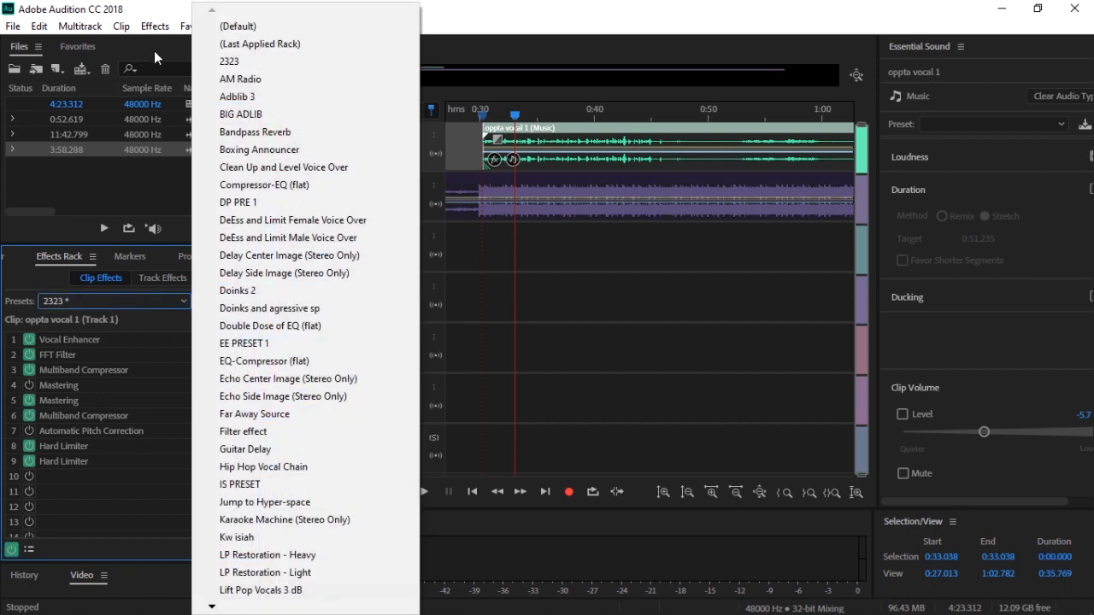
Dismiss the preset list and bring up the Effects menu categories
click(154, 26)
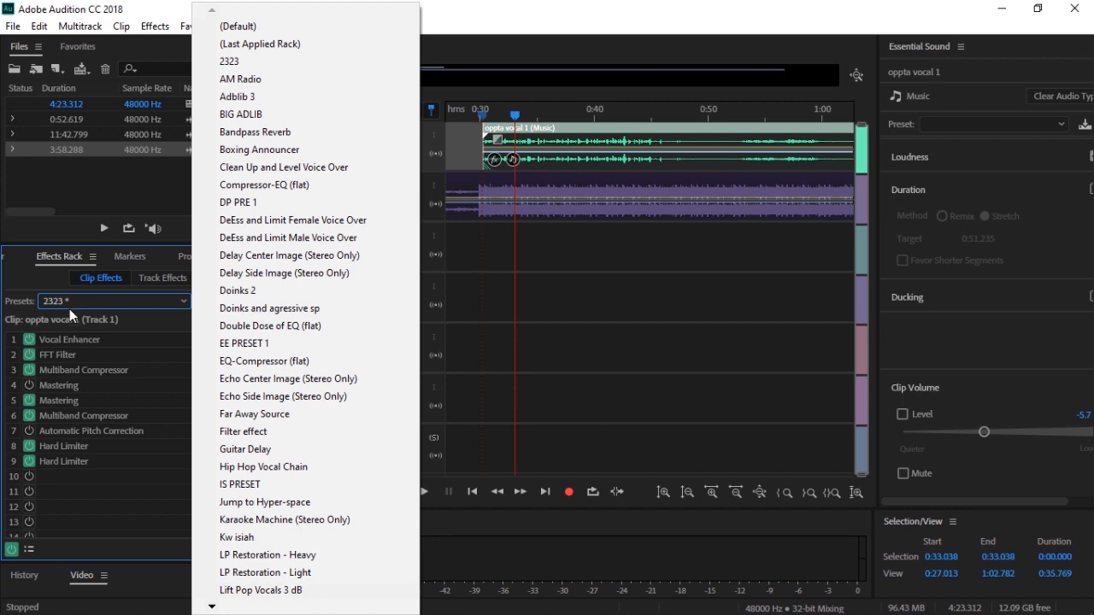
click(154, 26)
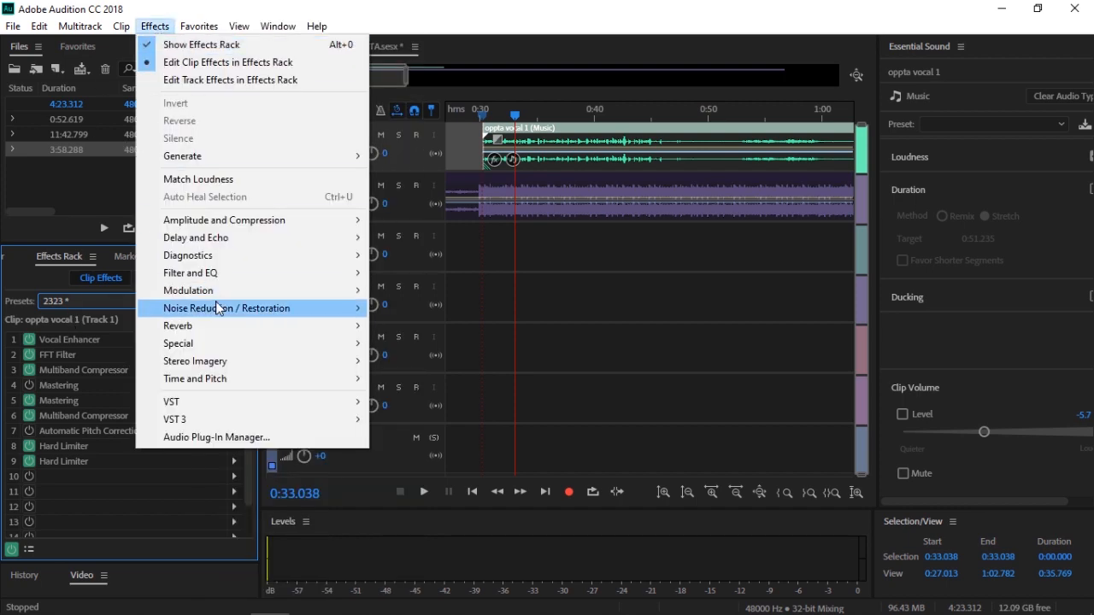
mouse_move(178, 325)
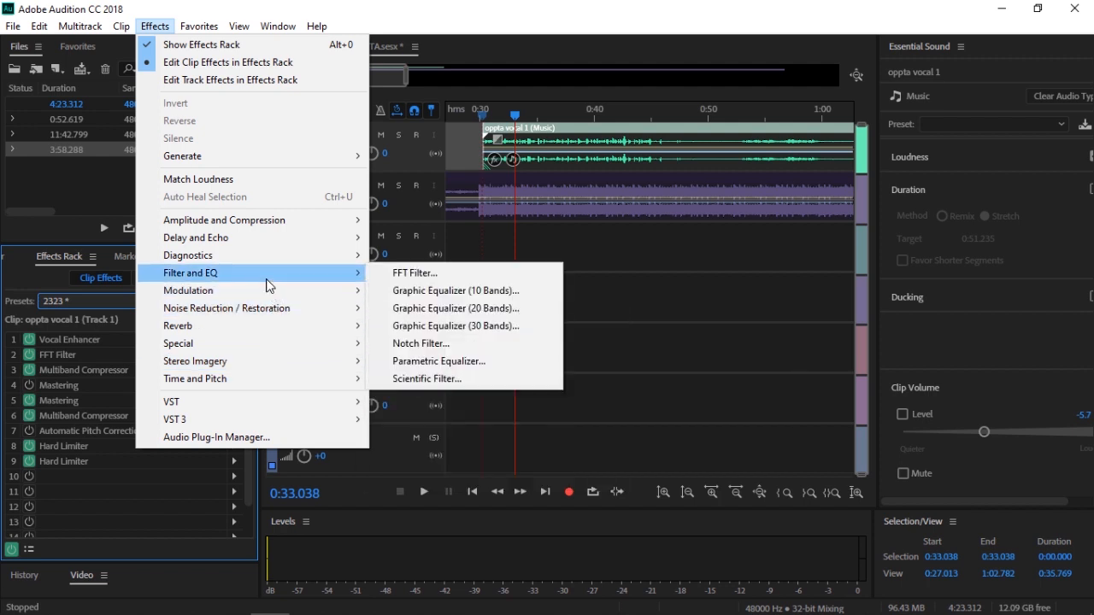
mouse_move(290, 324)
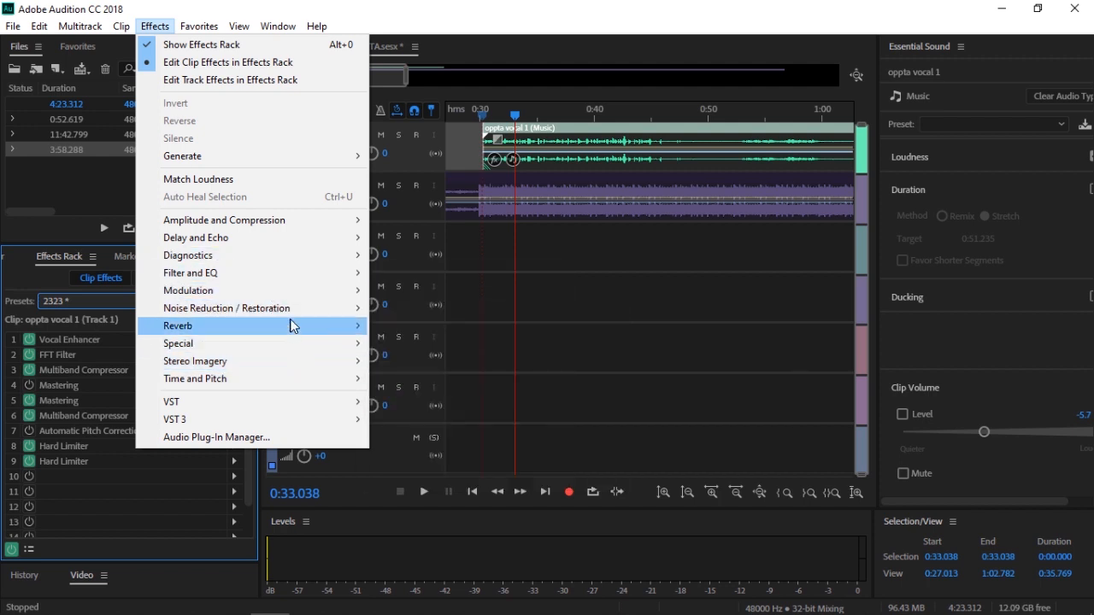
mouse_move(213, 291)
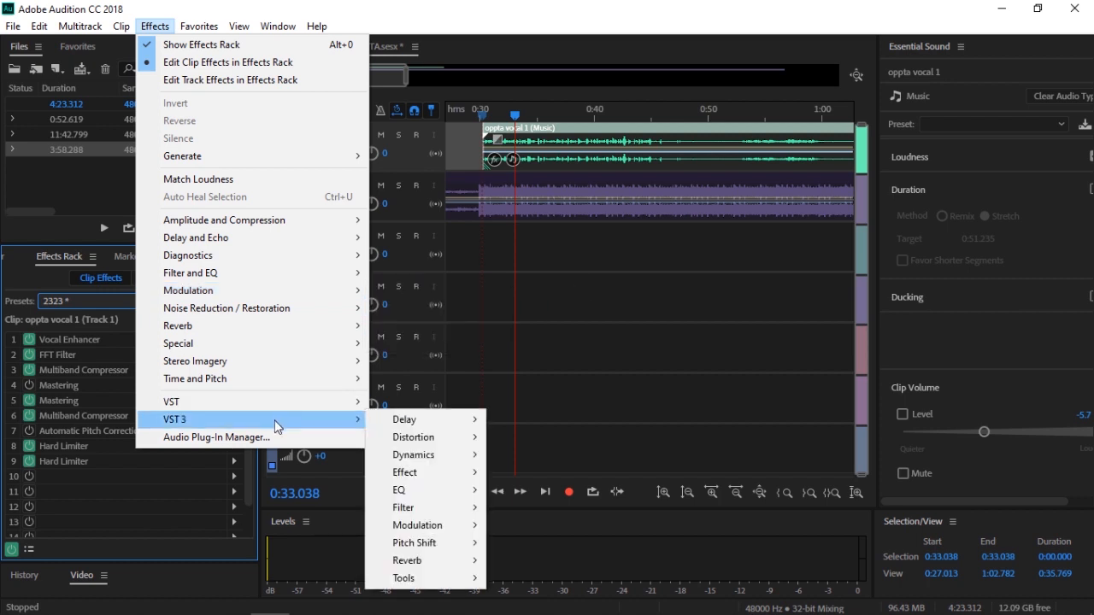
mouse_move(289, 424)
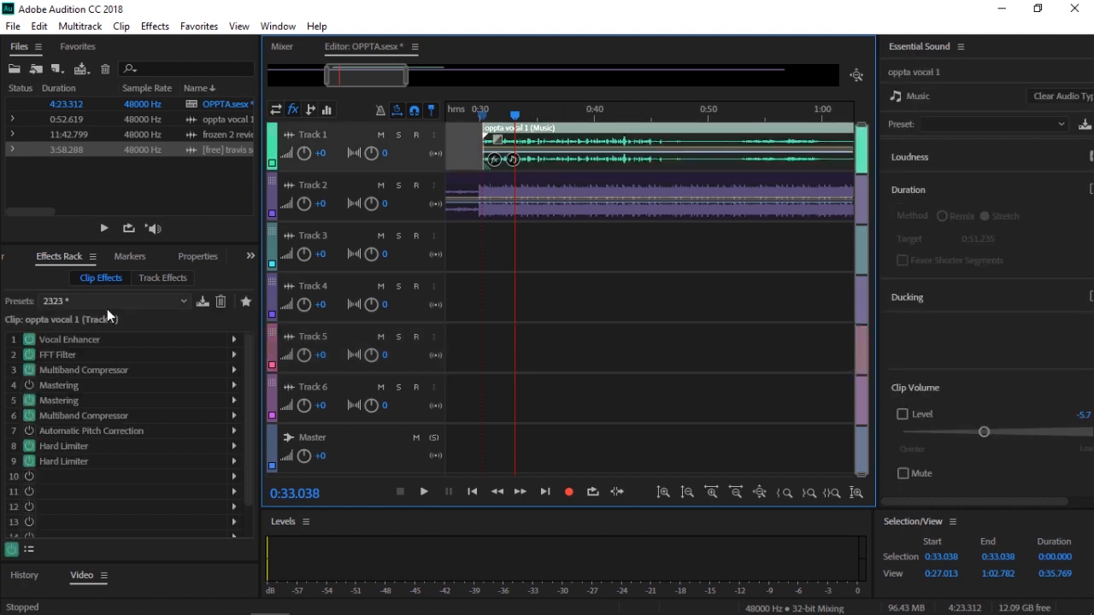
Review the vocal clip's FFT Filter curve and close its window
click(183, 301)
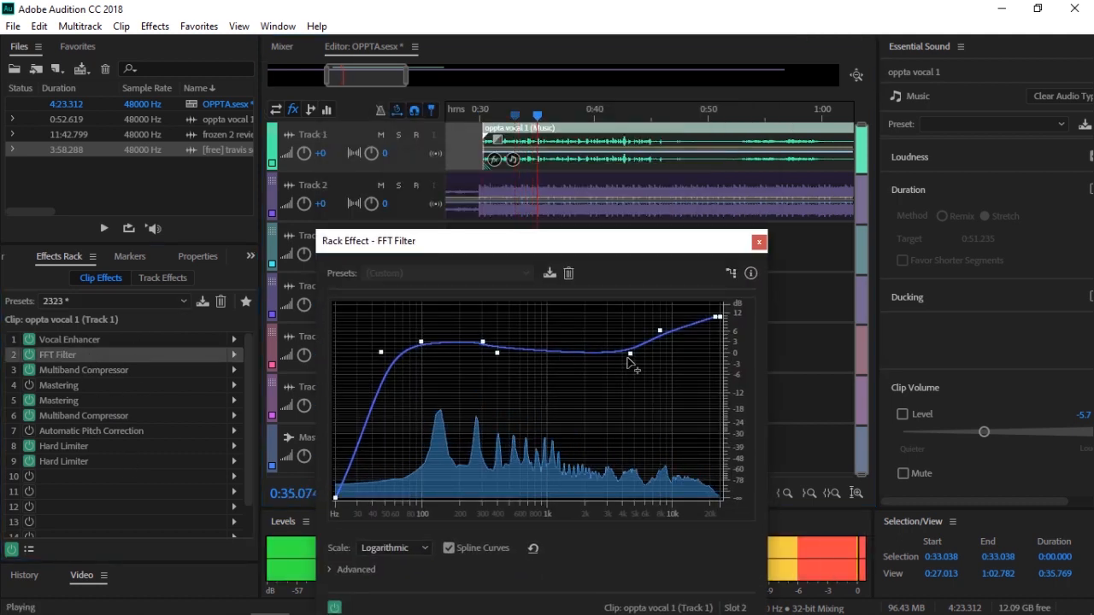
click(759, 241)
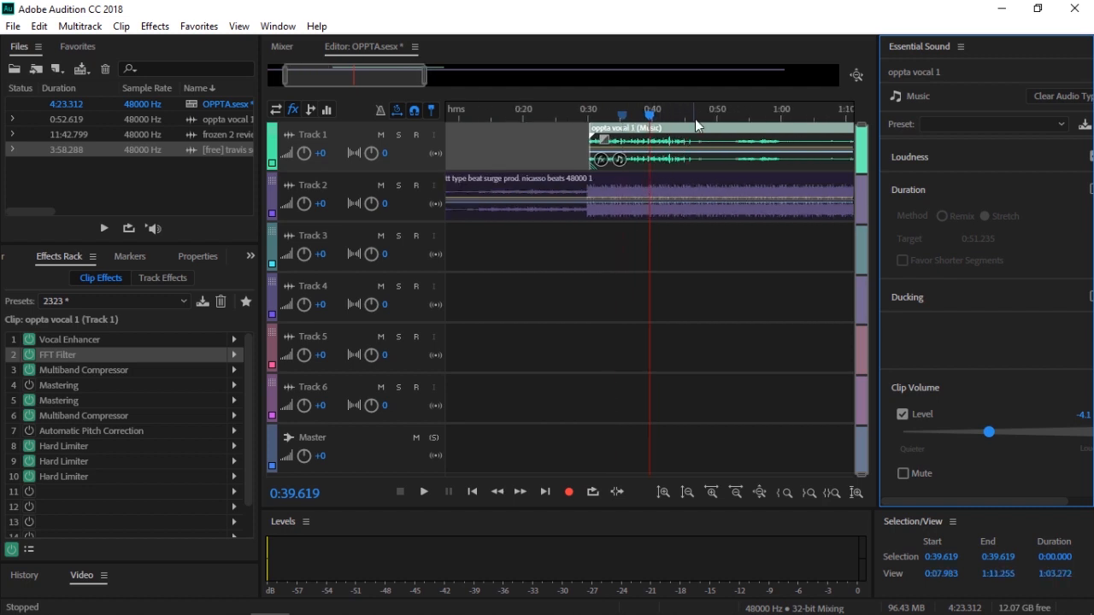
Zoom out to show the whole session and bring up the Effects menu again
click(740, 117)
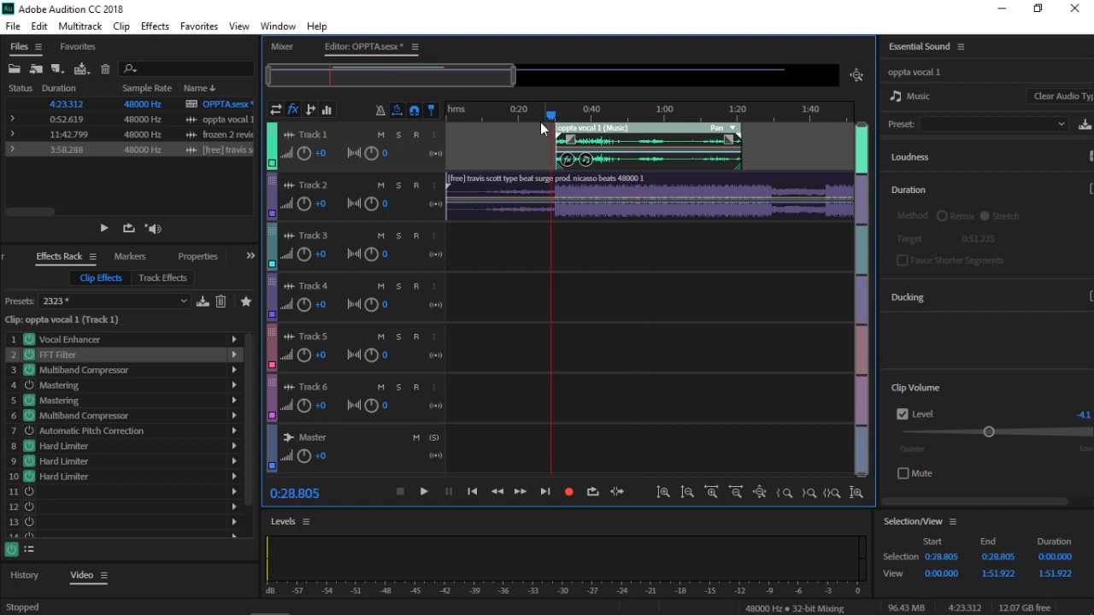
click(154, 26)
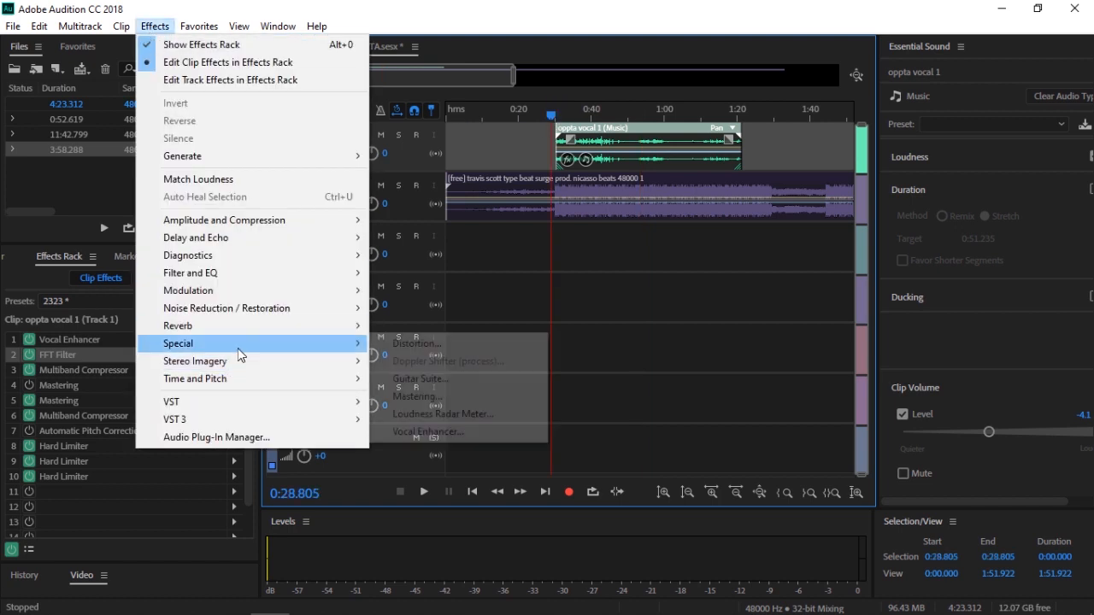
mouse_move(224, 219)
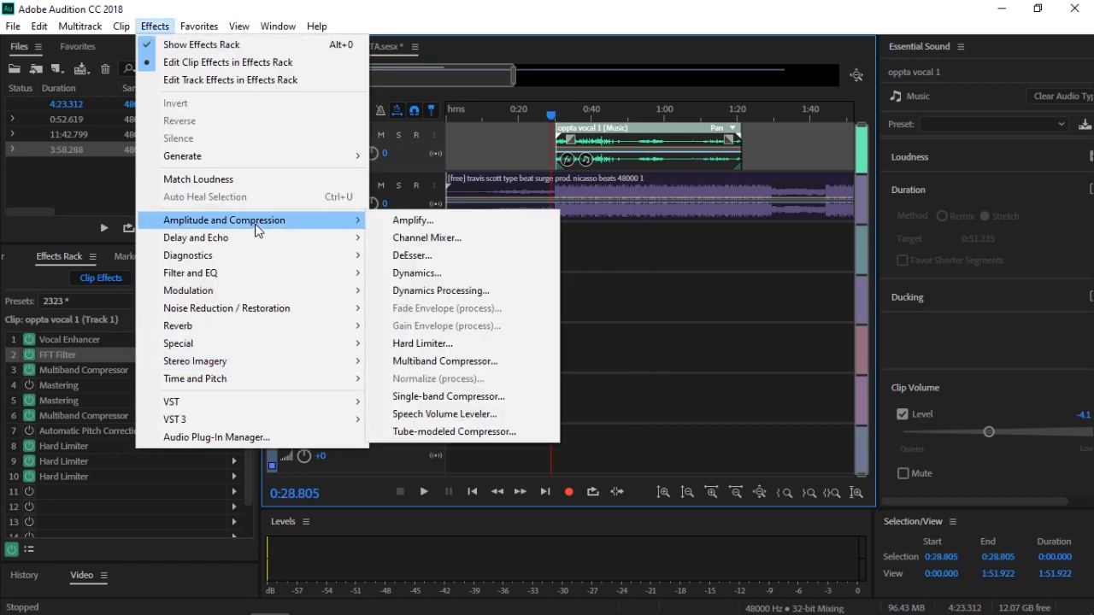
mouse_move(260, 274)
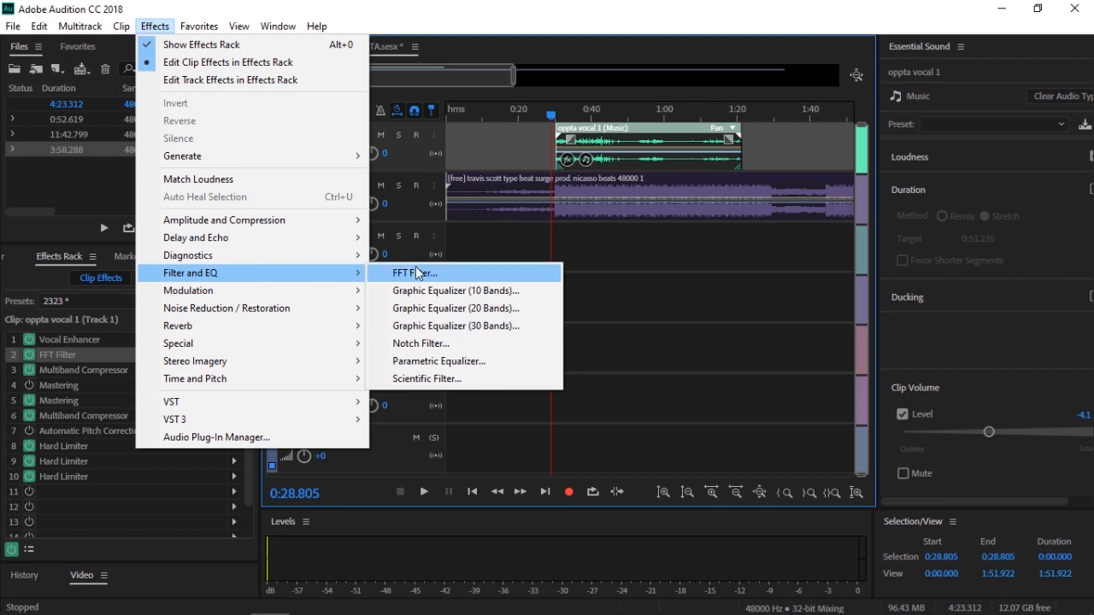
Browse Special, Amplitude and Compression, Filter and EQ categories, then close the menu without adding an effect
click(612, 258)
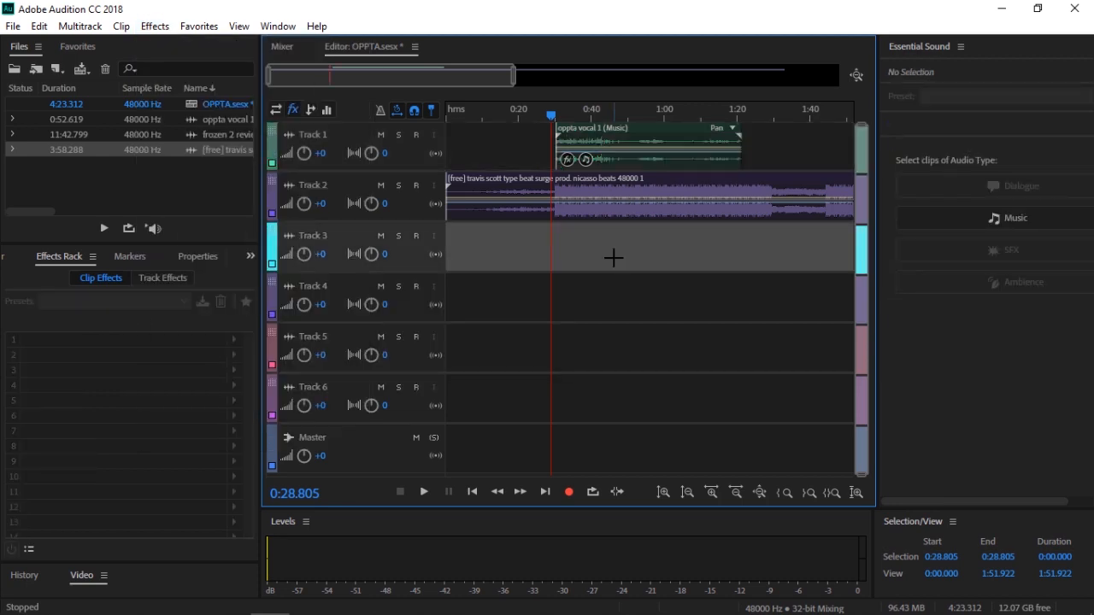